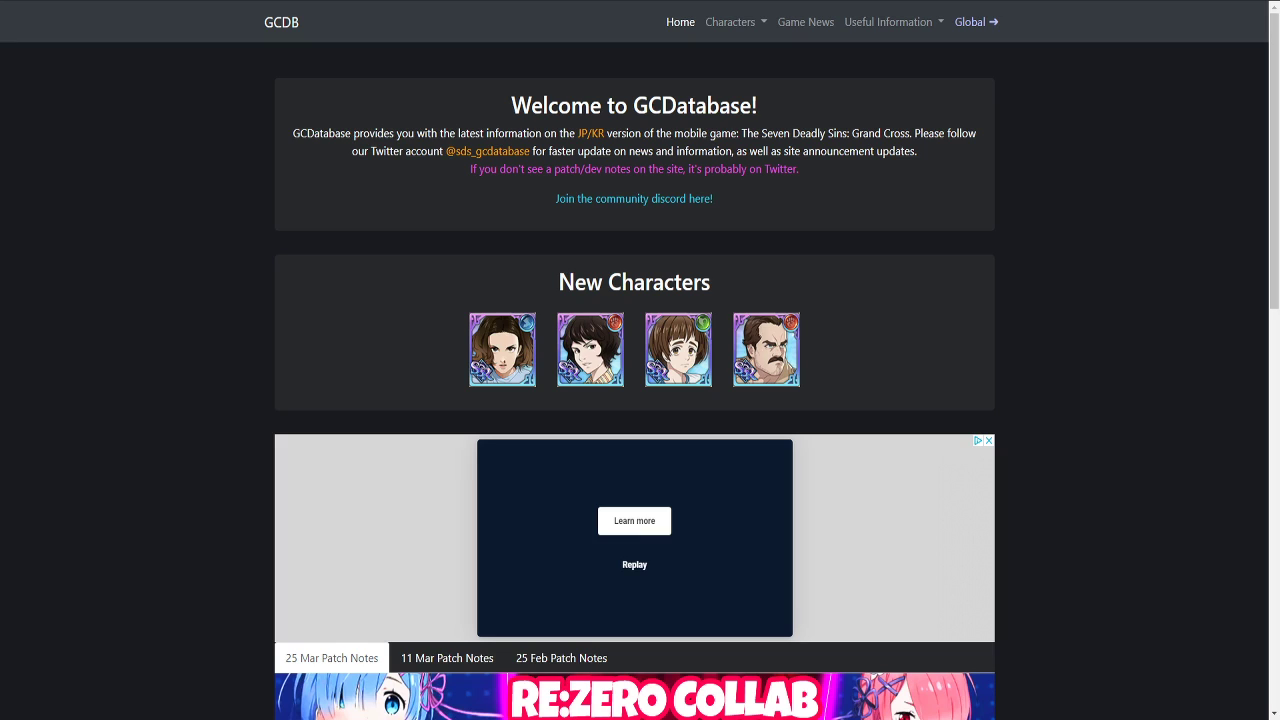
Step: Navigate from the home page to the Character List via the Characters menu
{"action": "left_click", "coordinate": [730, 20]}
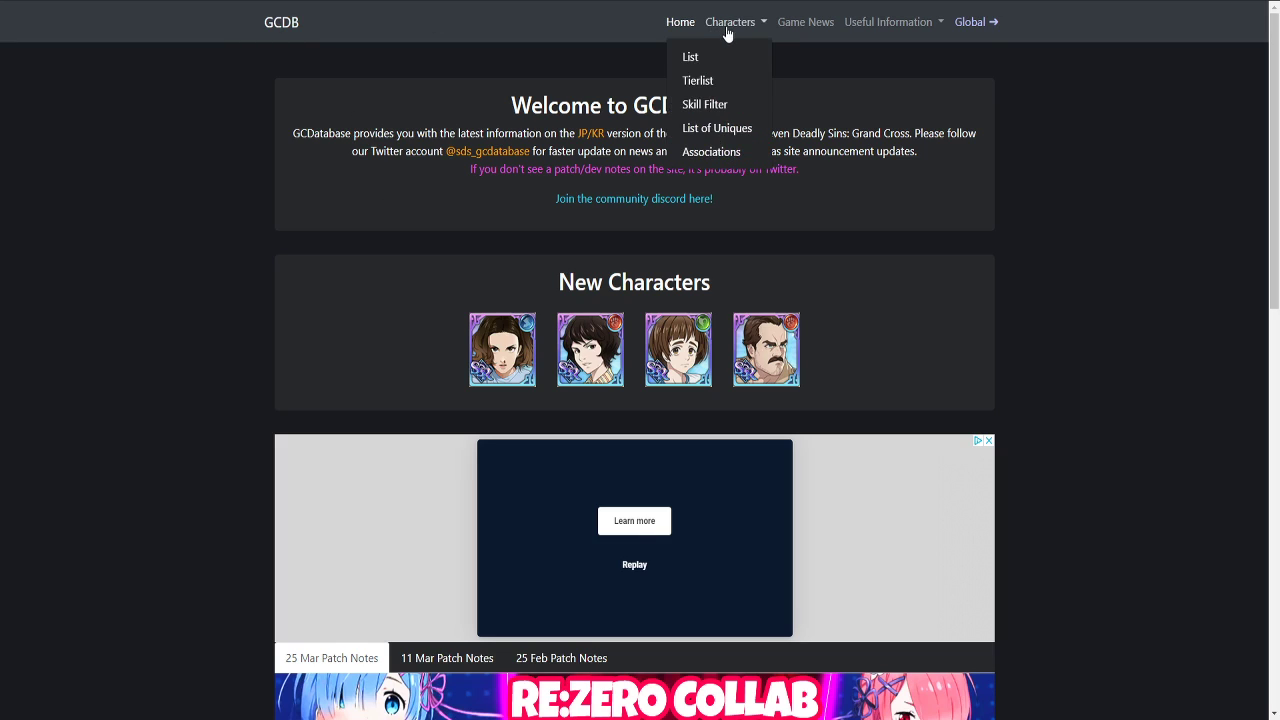
{"action": "mouse_move", "coordinate": [690, 56]}
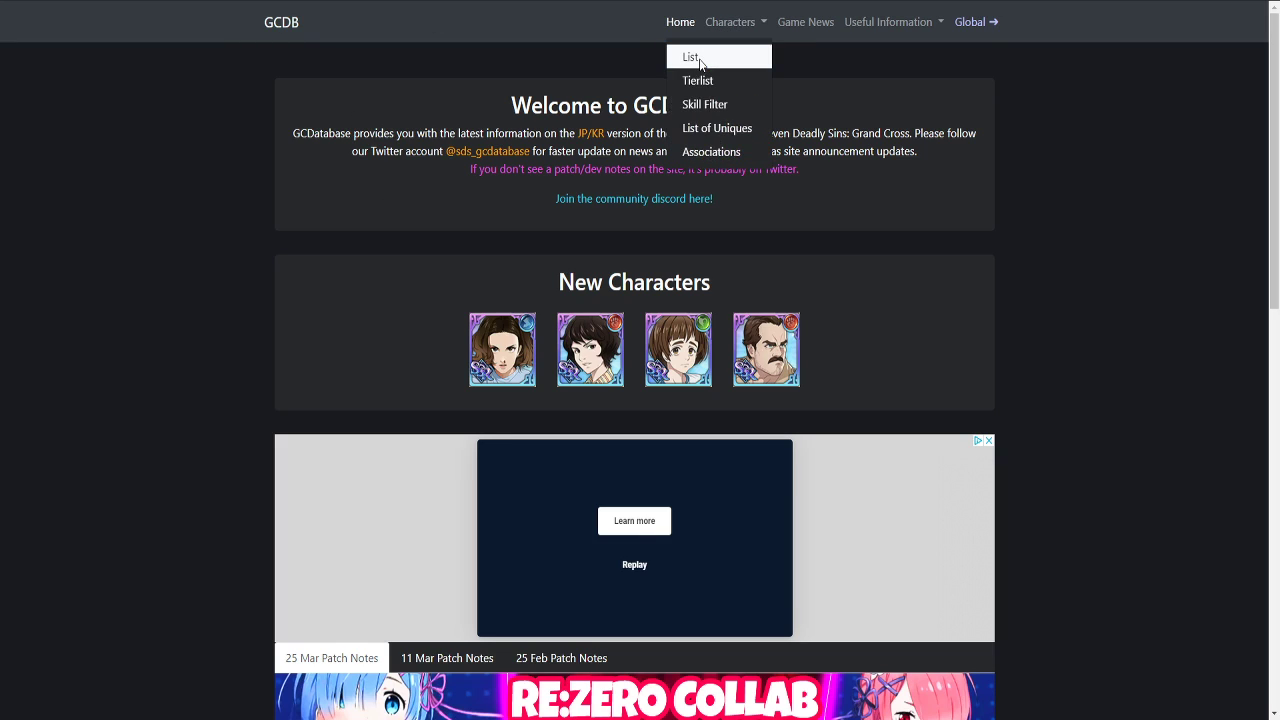
{"action": "left_click", "coordinate": [692, 56]}
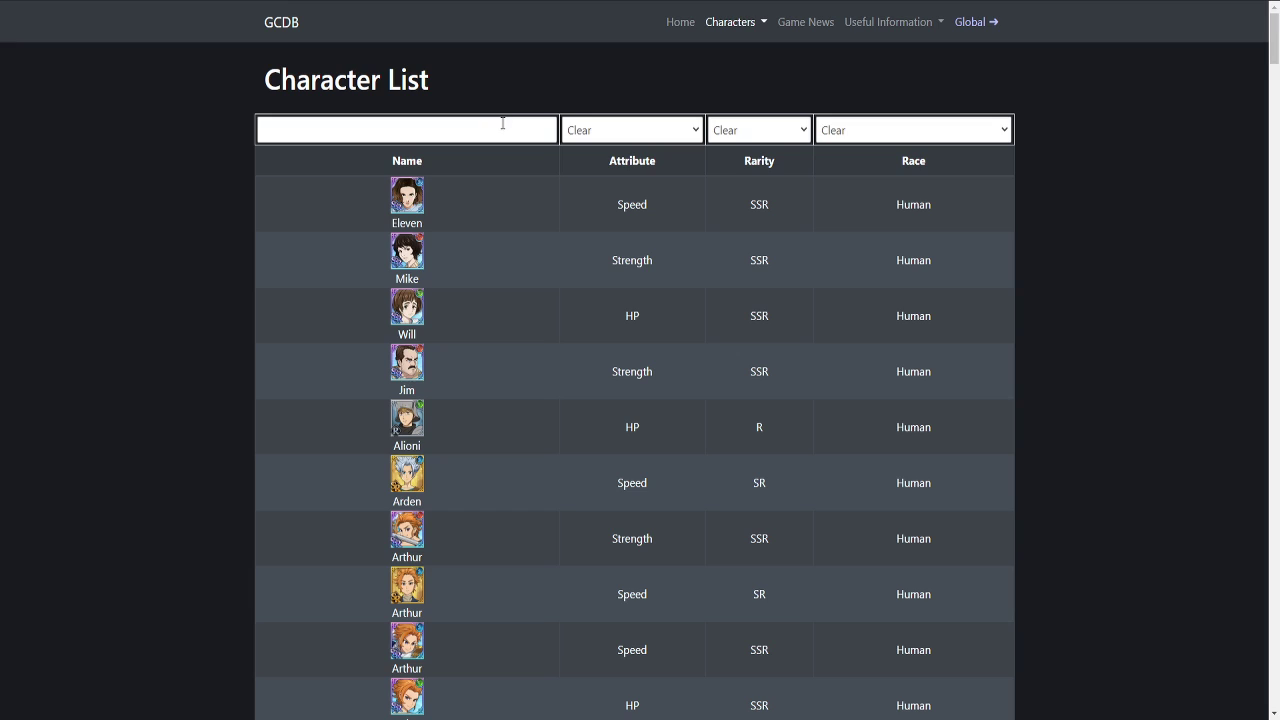
Step: Search 'bea' in the character list and open Beatrice's detail page
{"action": "type", "text": "beat"}
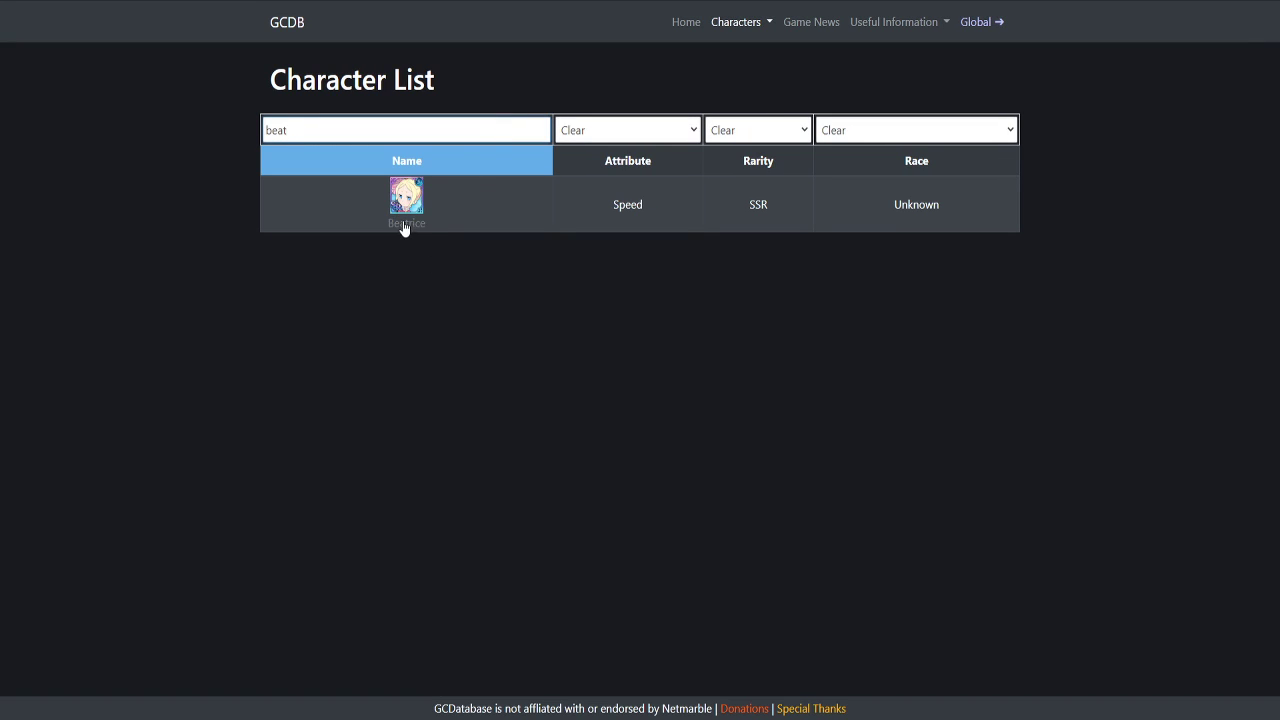
{"action": "left_click", "coordinate": [408, 198]}
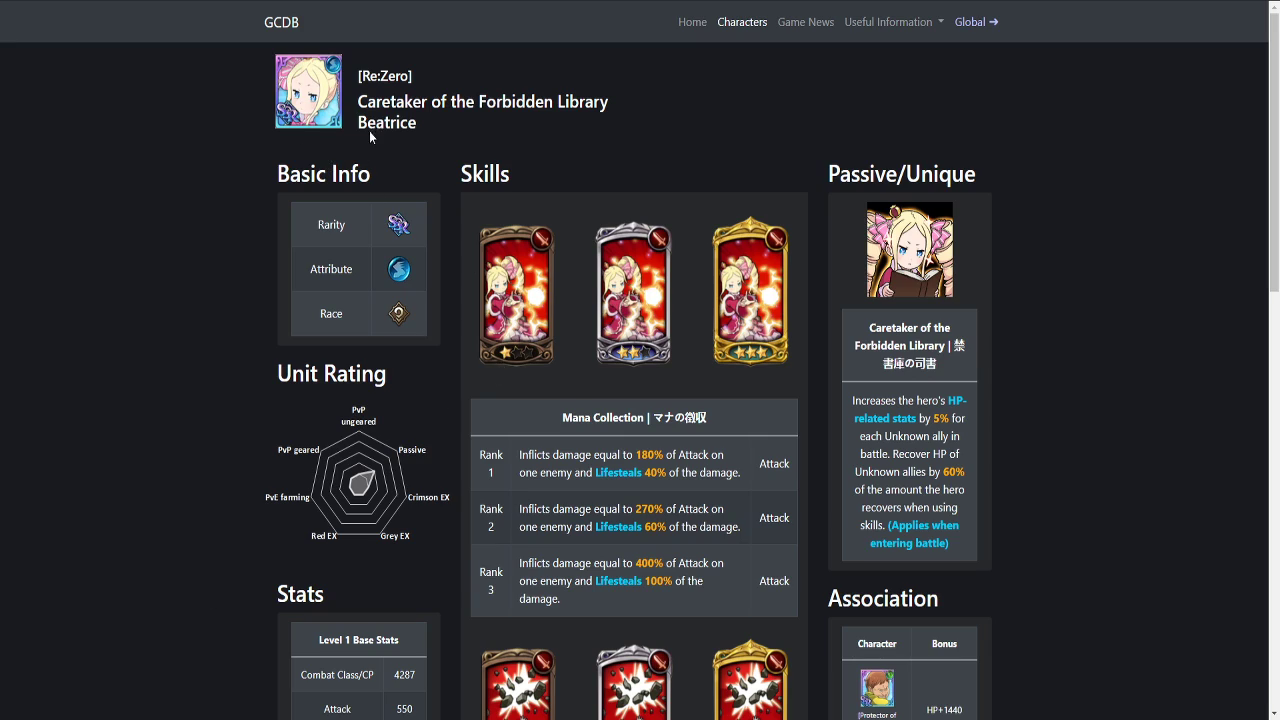
{"action": "mouse_move", "coordinate": [840, 344]}
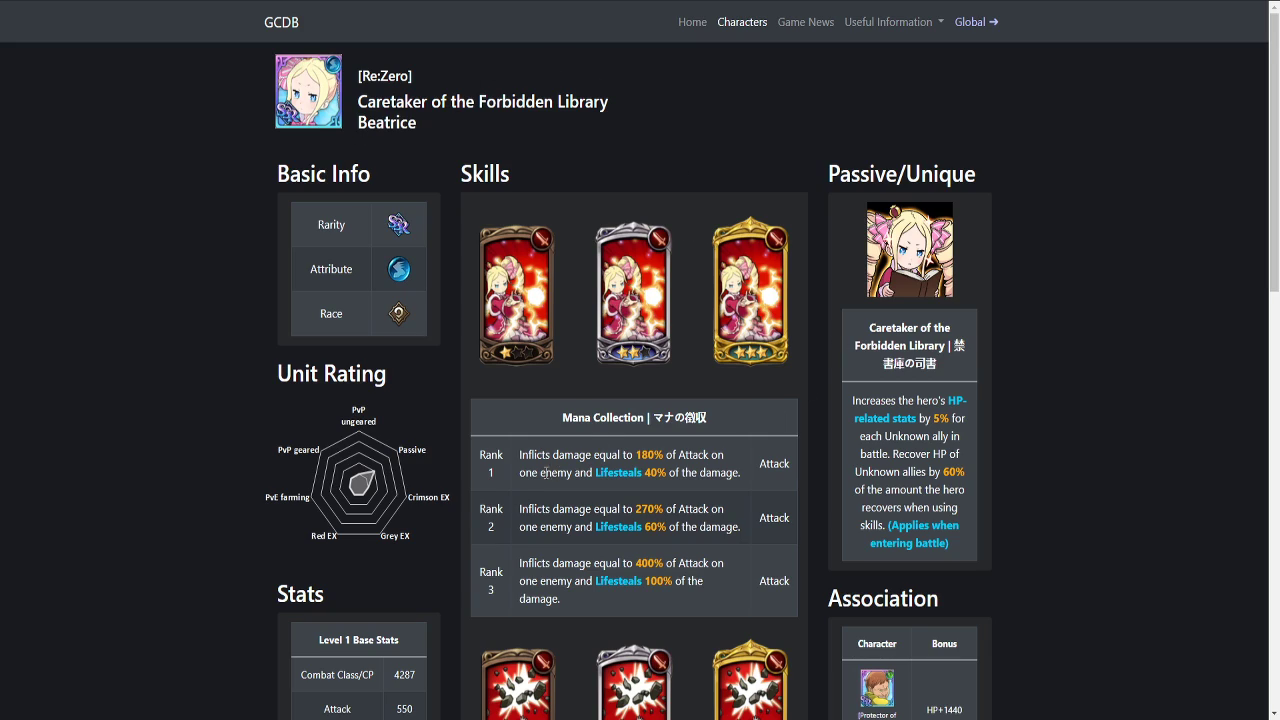
{"action": "left_click_drag", "start_coordinate": [520, 454], "coordinate": [676, 472]}
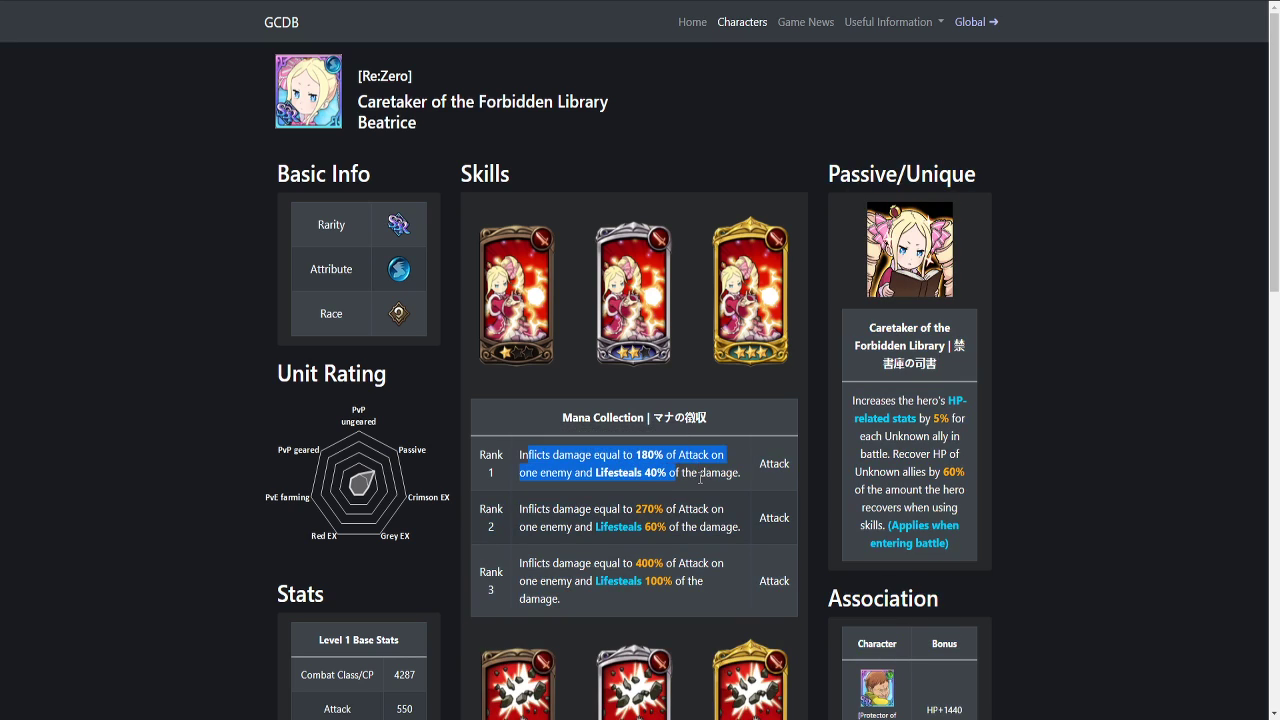
{"action": "scroll", "scroll_direction": "down", "scroll_amount": 3}
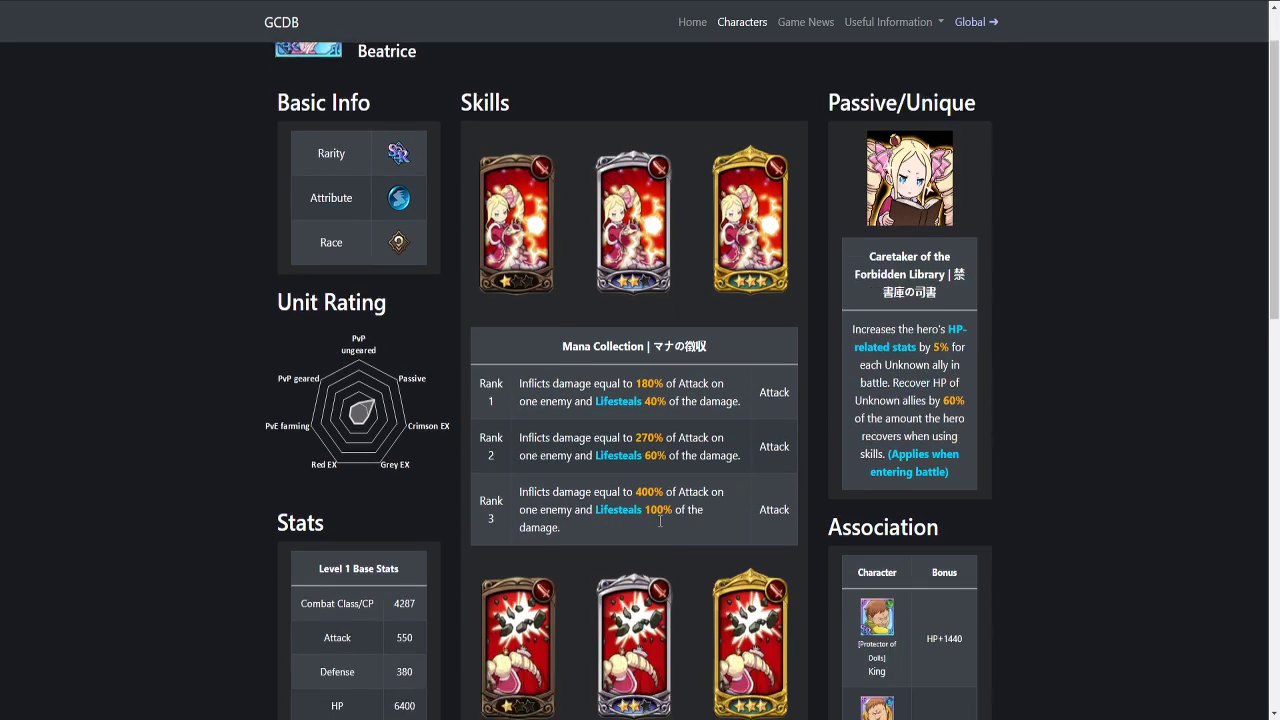
{"action": "scroll", "scroll_direction": "down", "scroll_amount": 3}
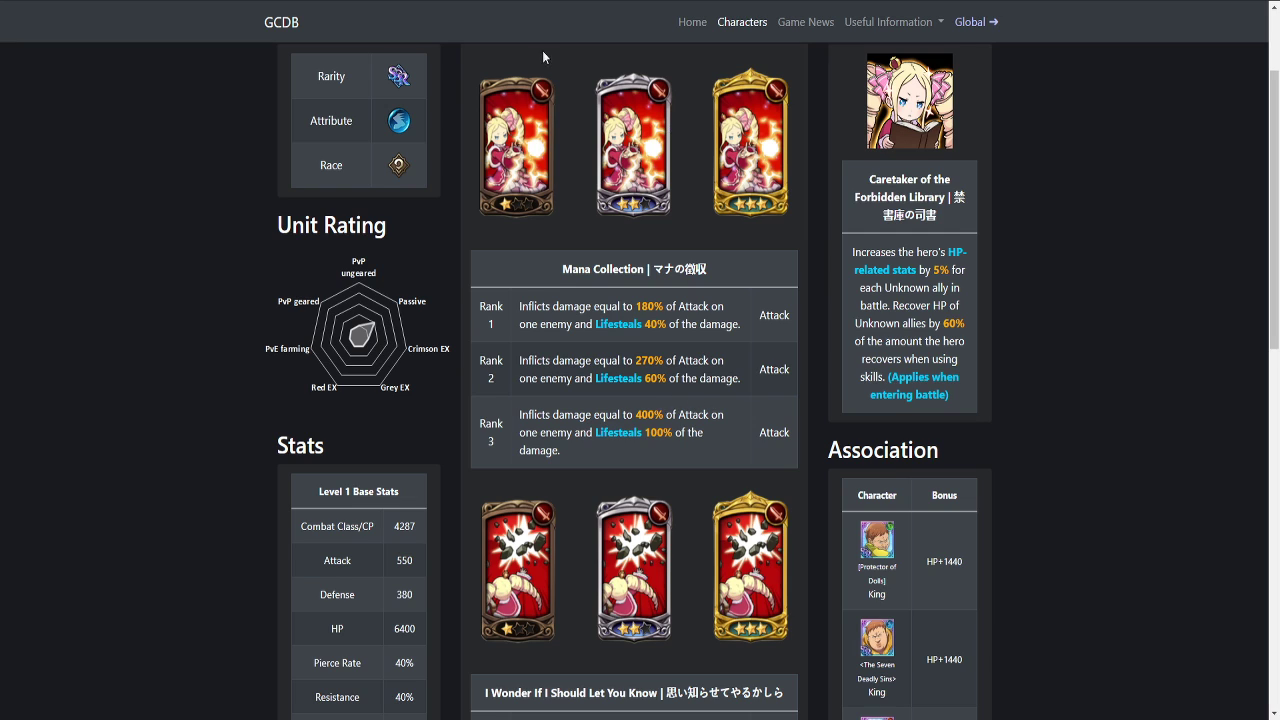
{"action": "scroll", "scroll_direction": "down", "scroll_amount": 3}
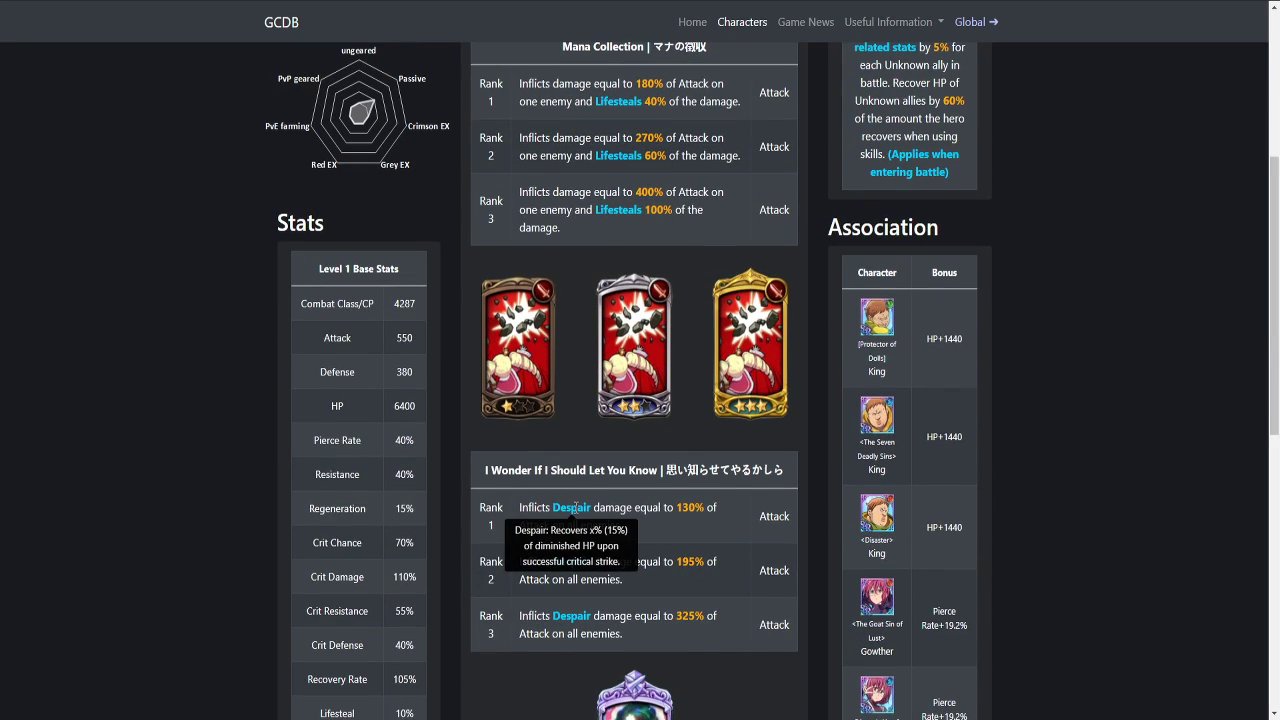
{"action": "scroll", "scroll_direction": "down", "scroll_amount": 3}
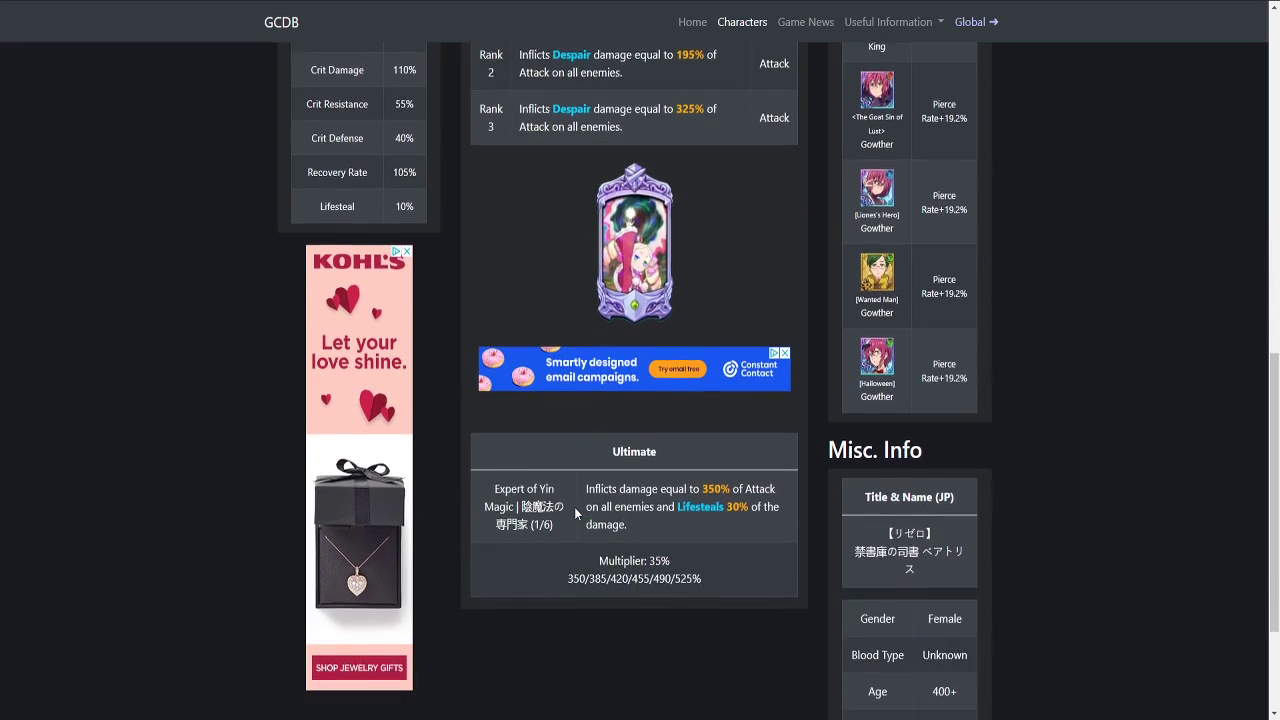
{"action": "scroll", "scroll_direction": "down", "scroll_amount": 3}
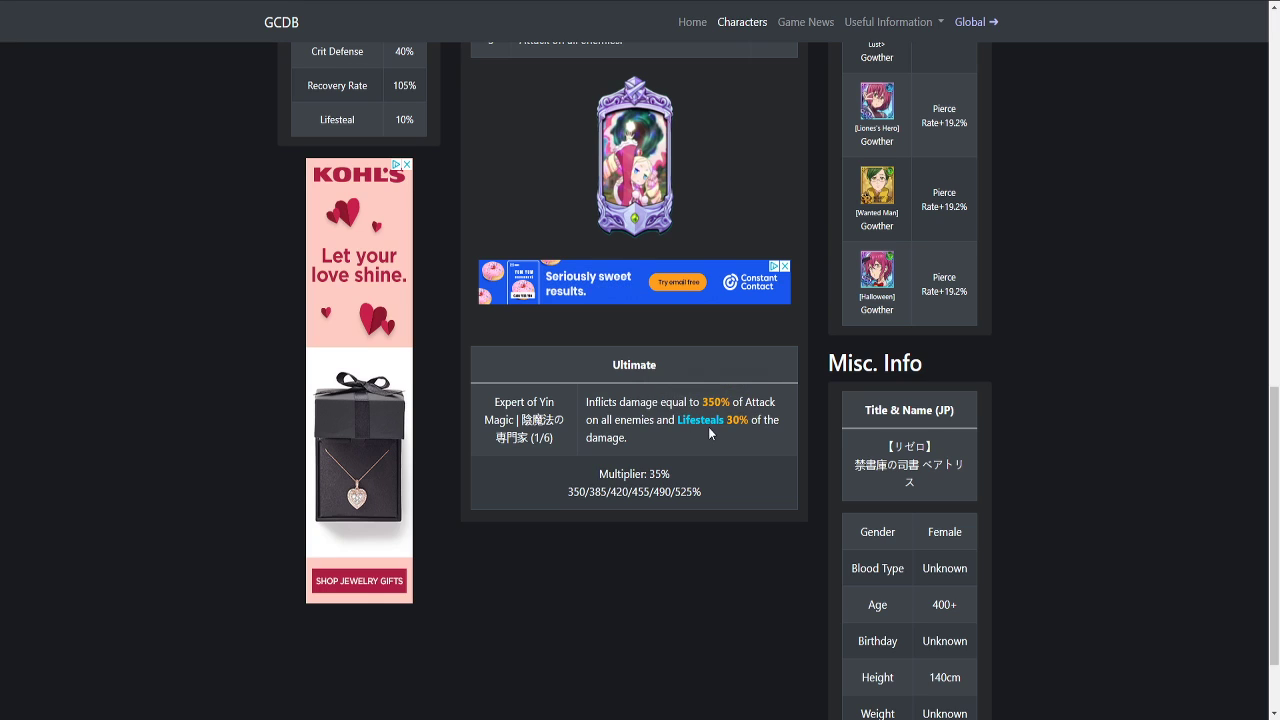
{"action": "scroll", "scroll_direction": "up", "scroll_amount": 3}
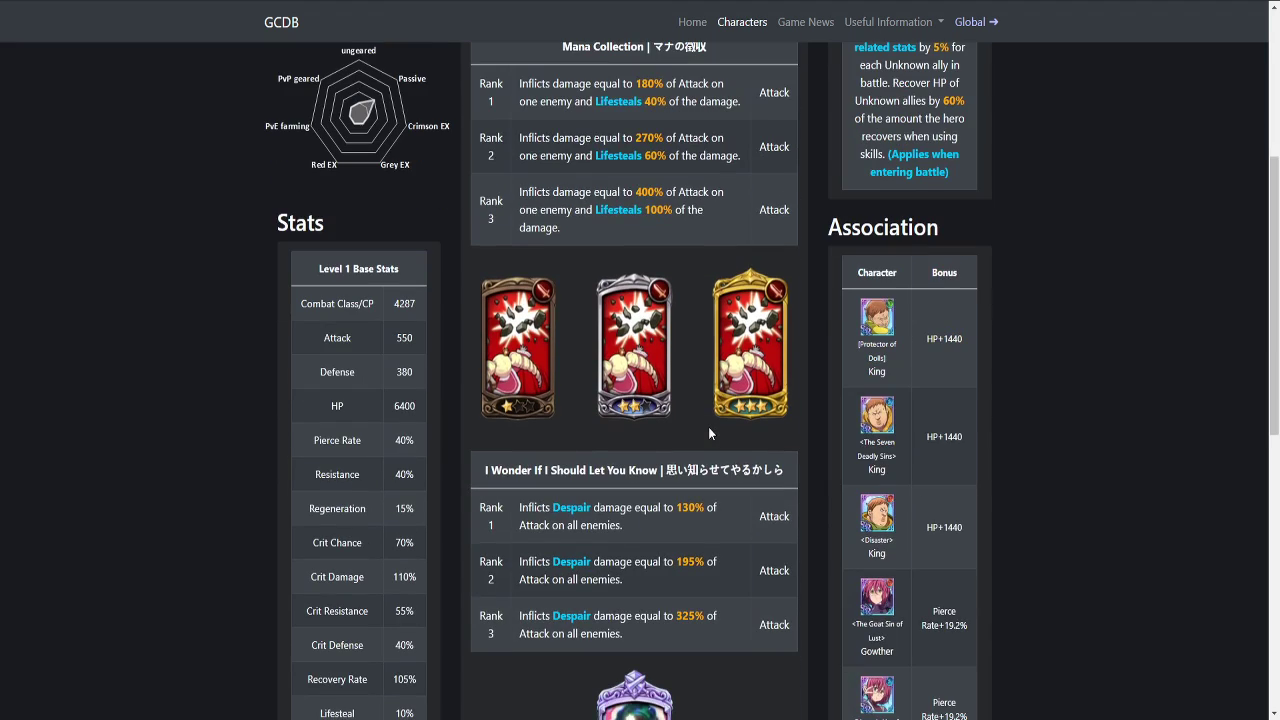
{"action": "scroll", "scroll_direction": "down", "scroll_amount": 3}
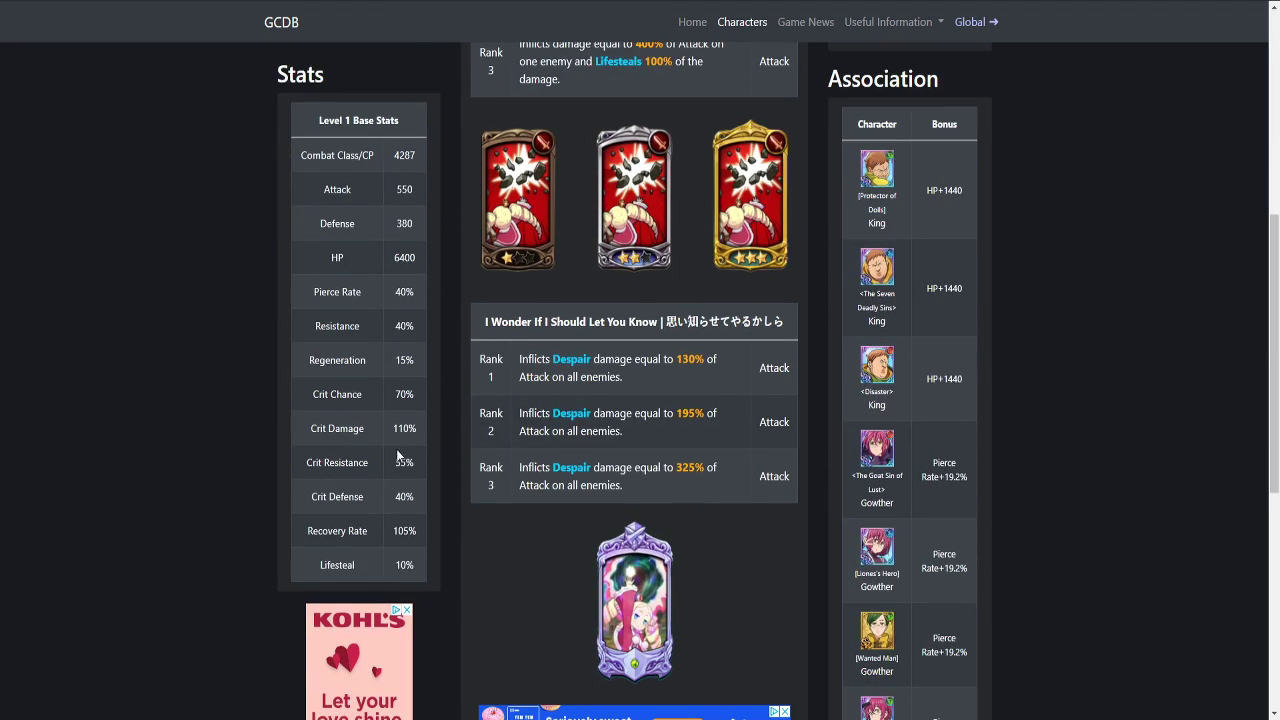
{"action": "mouse_move", "coordinate": [378, 420]}
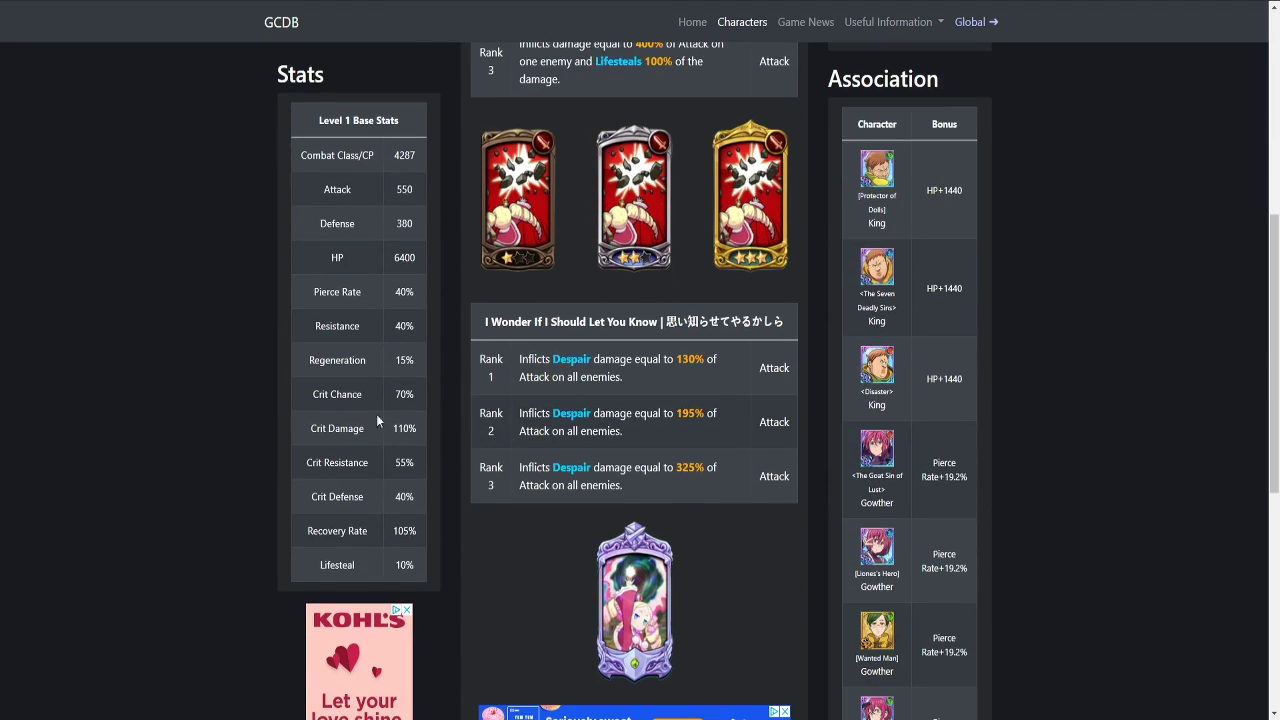
{"action": "double_click", "coordinate": [404, 428]}
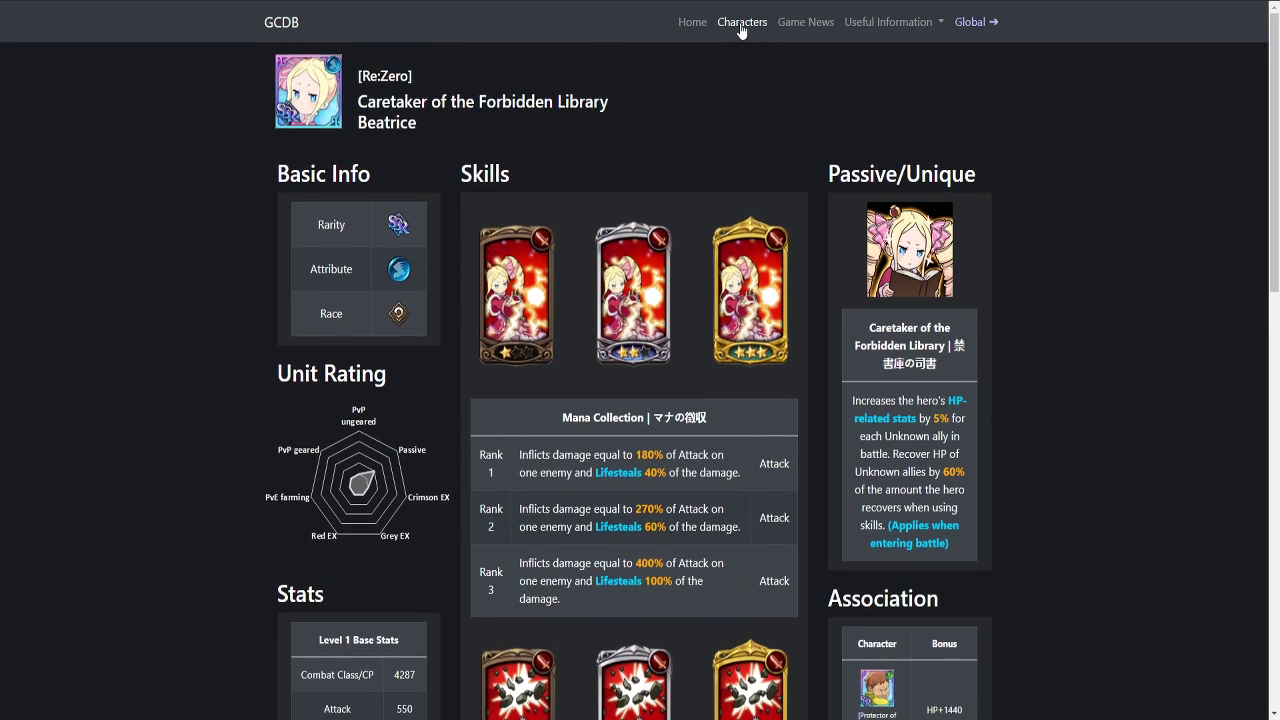
Step: Return to the character list, search 'ram' and open Twin Maid Sister Ram's page
{"action": "left_click", "coordinate": [742, 20]}
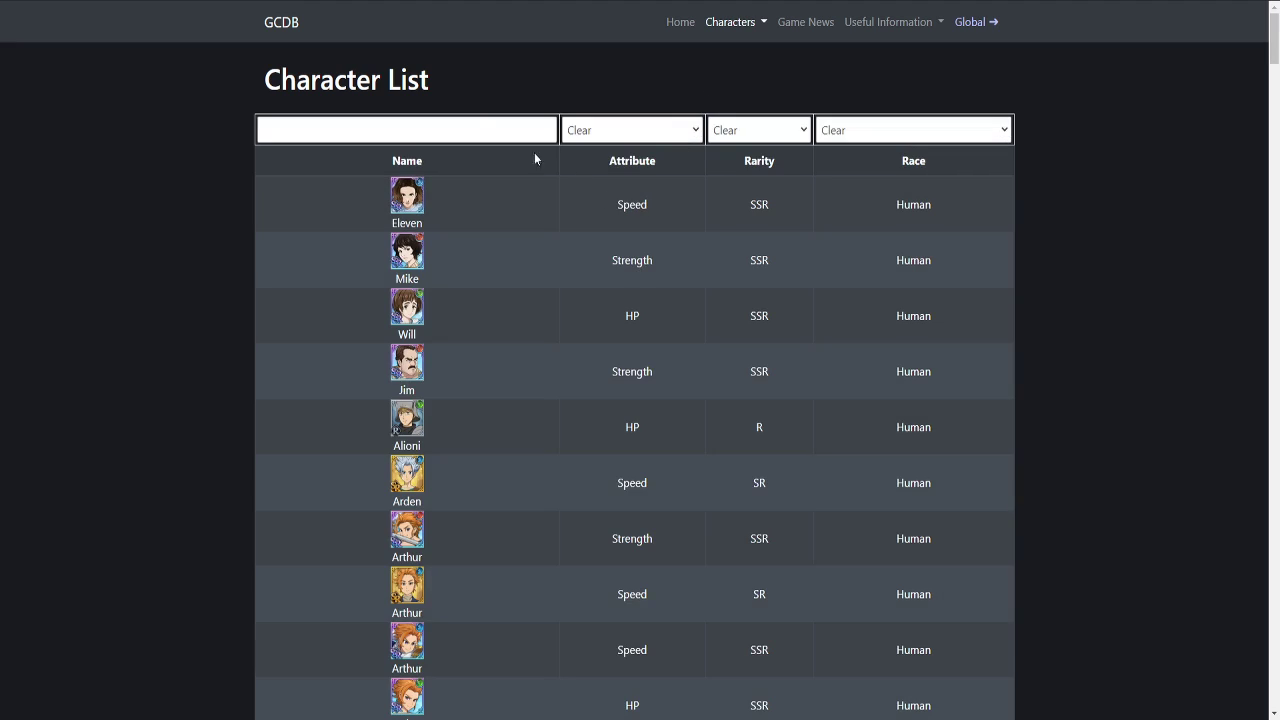
{"action": "type", "text": "ram"}
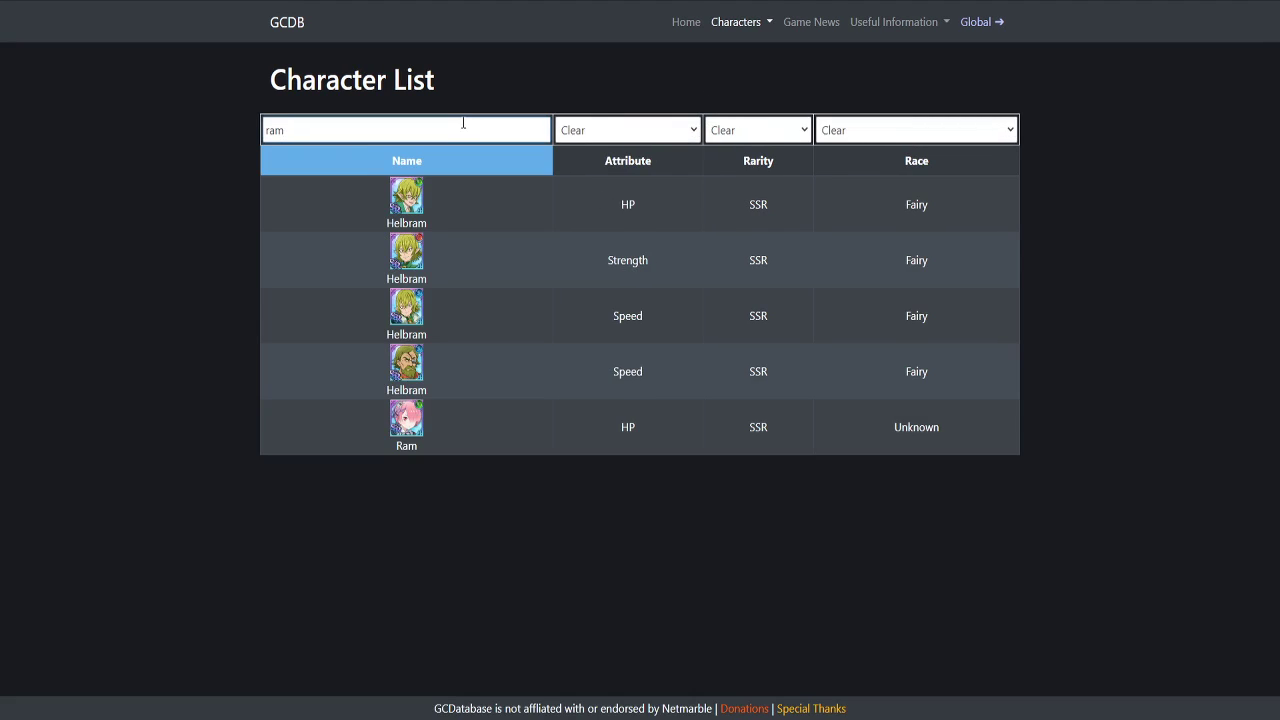
{"action": "left_click", "coordinate": [406, 420]}
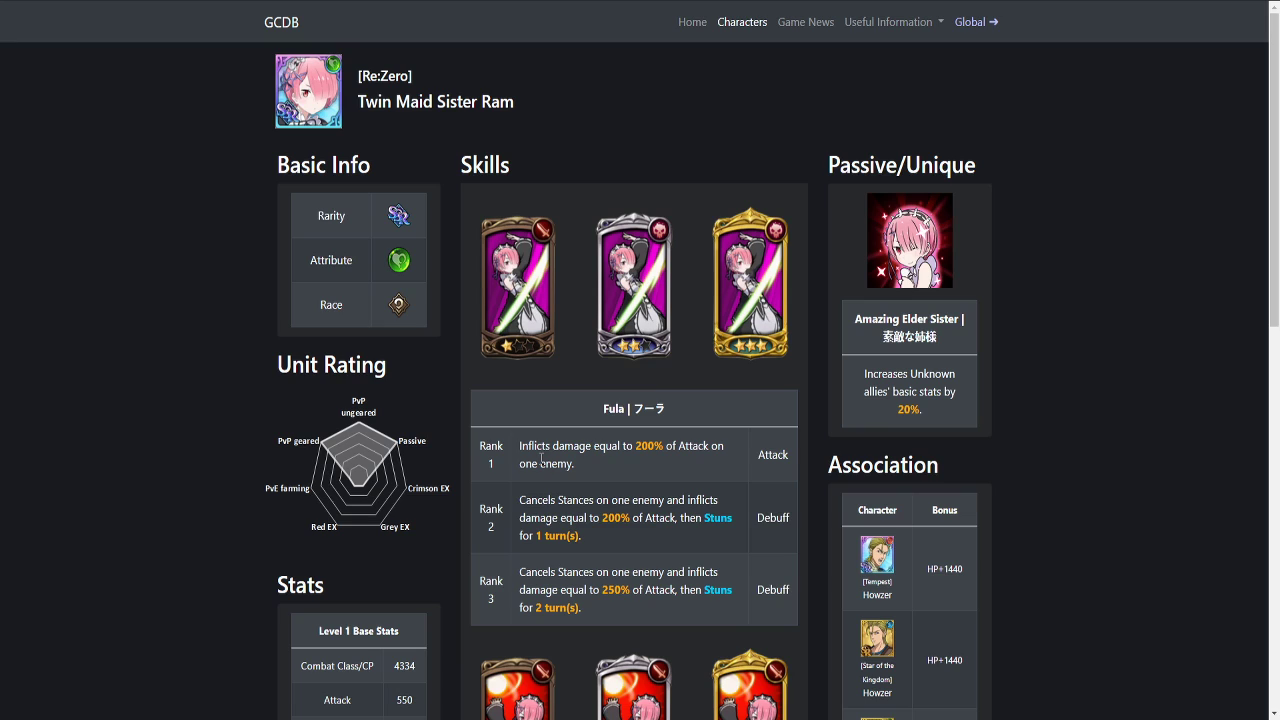
{"action": "mouse_move", "coordinate": [716, 518]}
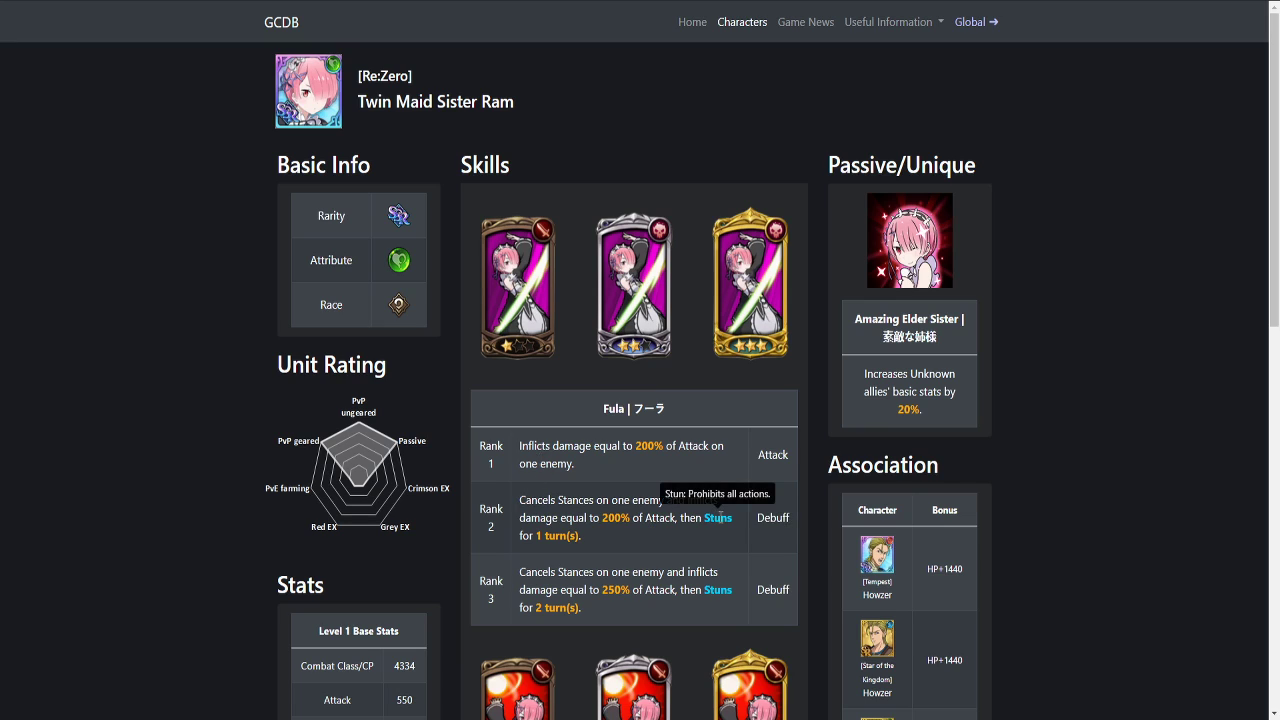
{"action": "scroll", "scroll_direction": "down", "scroll_amount": 3}
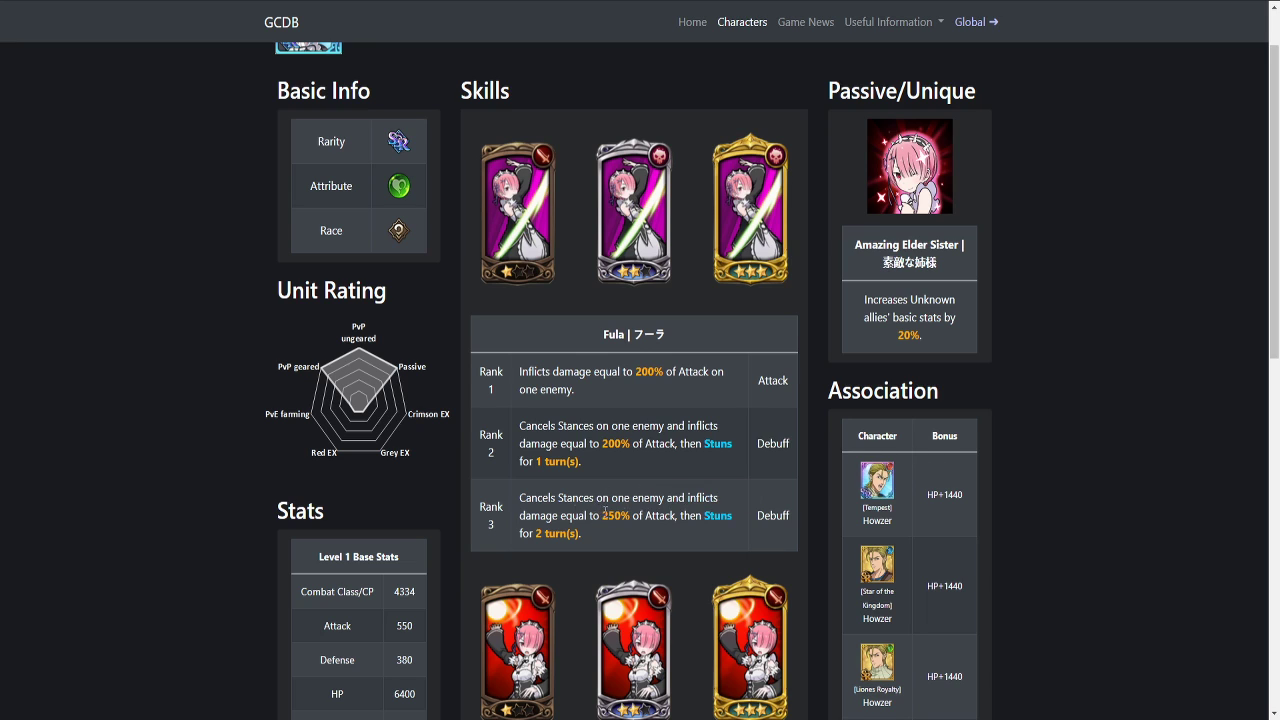
{"action": "scroll", "scroll_direction": "down", "scroll_amount": 3}
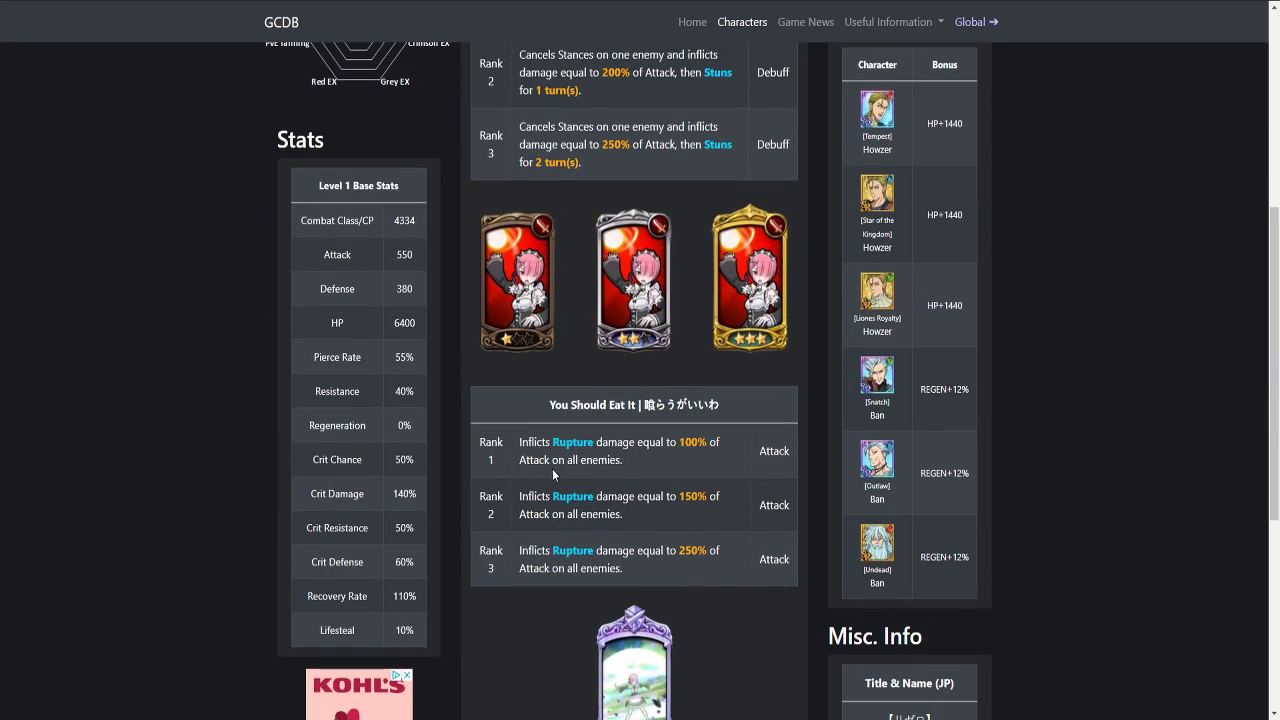
{"action": "mouse_move", "coordinate": [572, 442]}
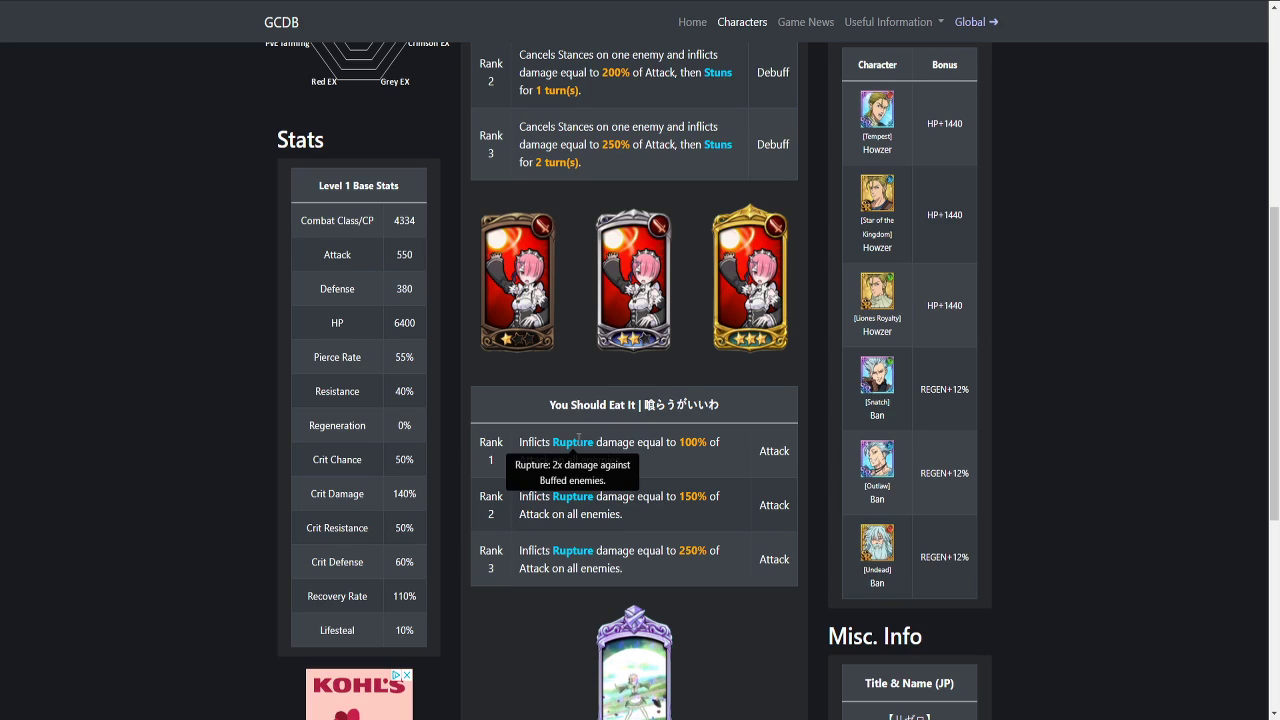
{"action": "mouse_move", "coordinate": [660, 438]}
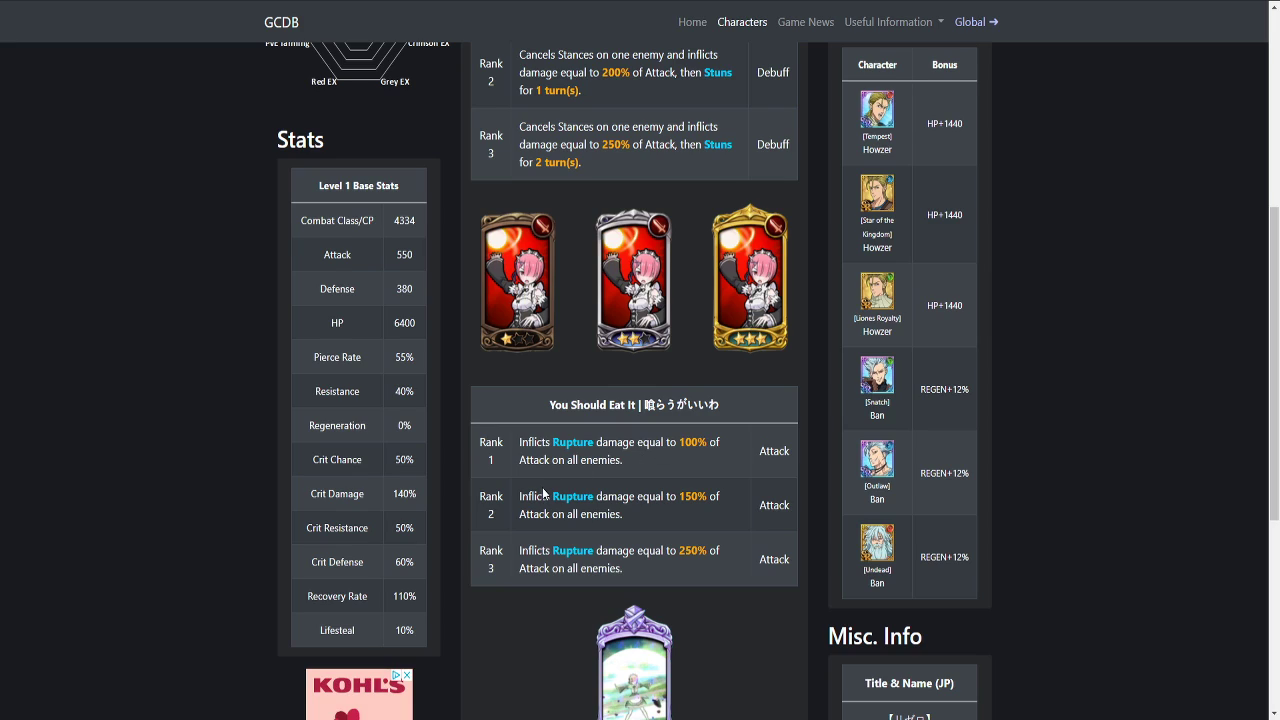
{"action": "mouse_move", "coordinate": [768, 496]}
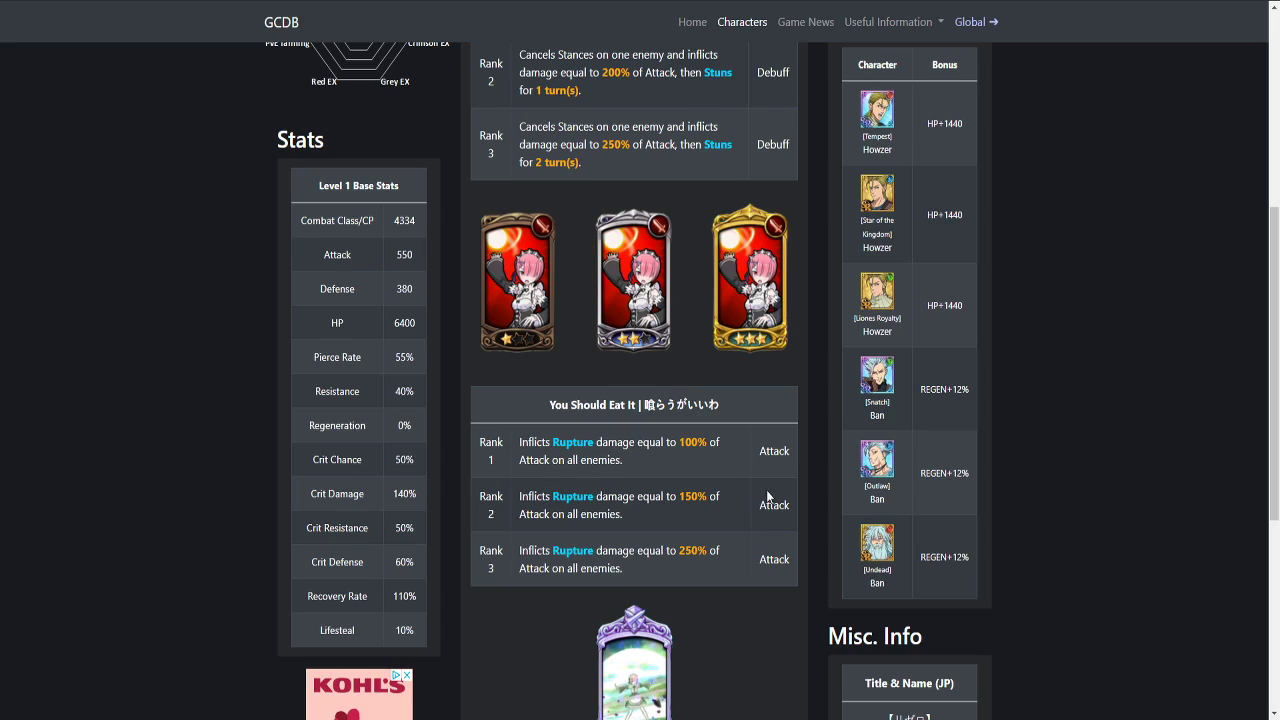
{"action": "mouse_move", "coordinate": [664, 480]}
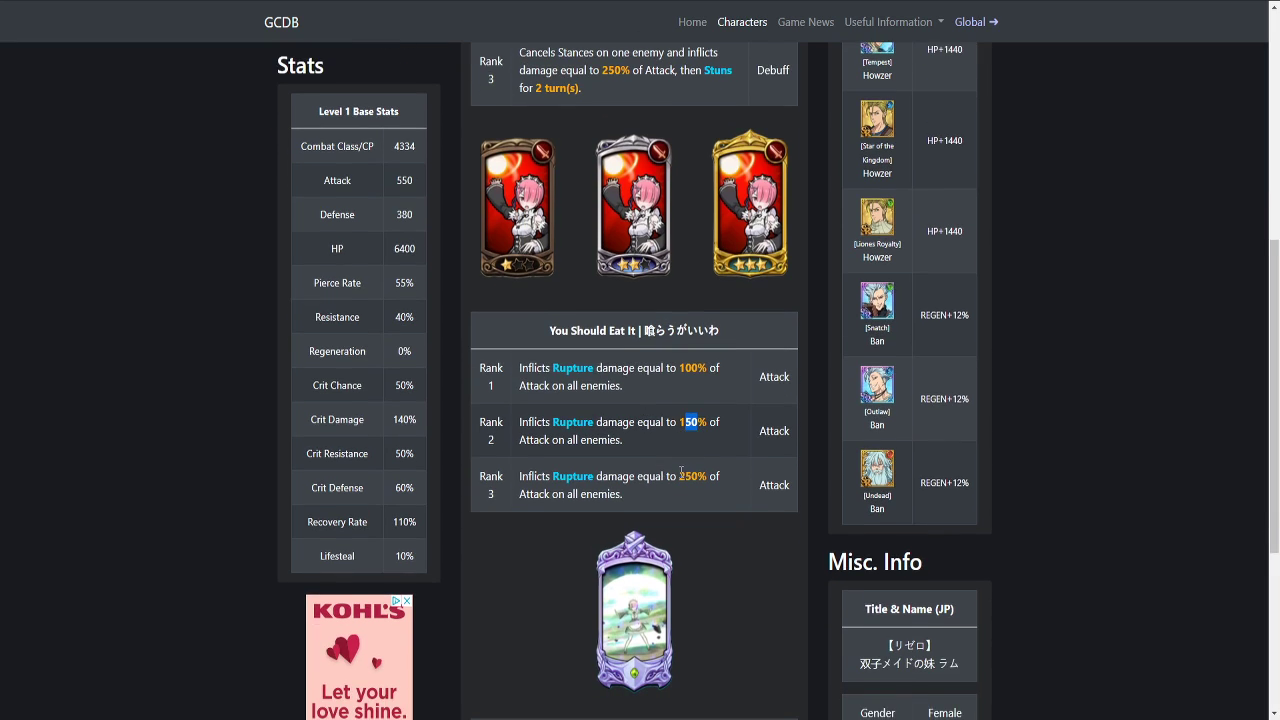
{"action": "scroll", "scroll_direction": "down", "scroll_amount": 3}
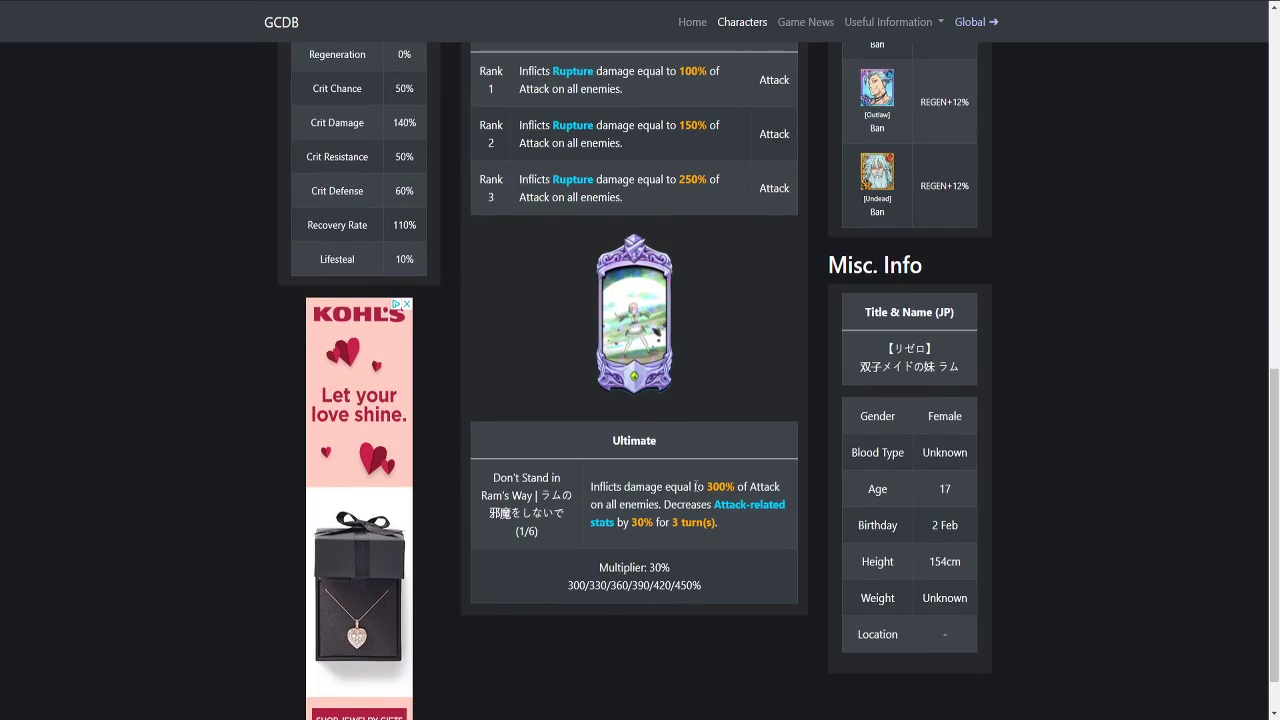
{"action": "mouse_move", "coordinate": [736, 512]}
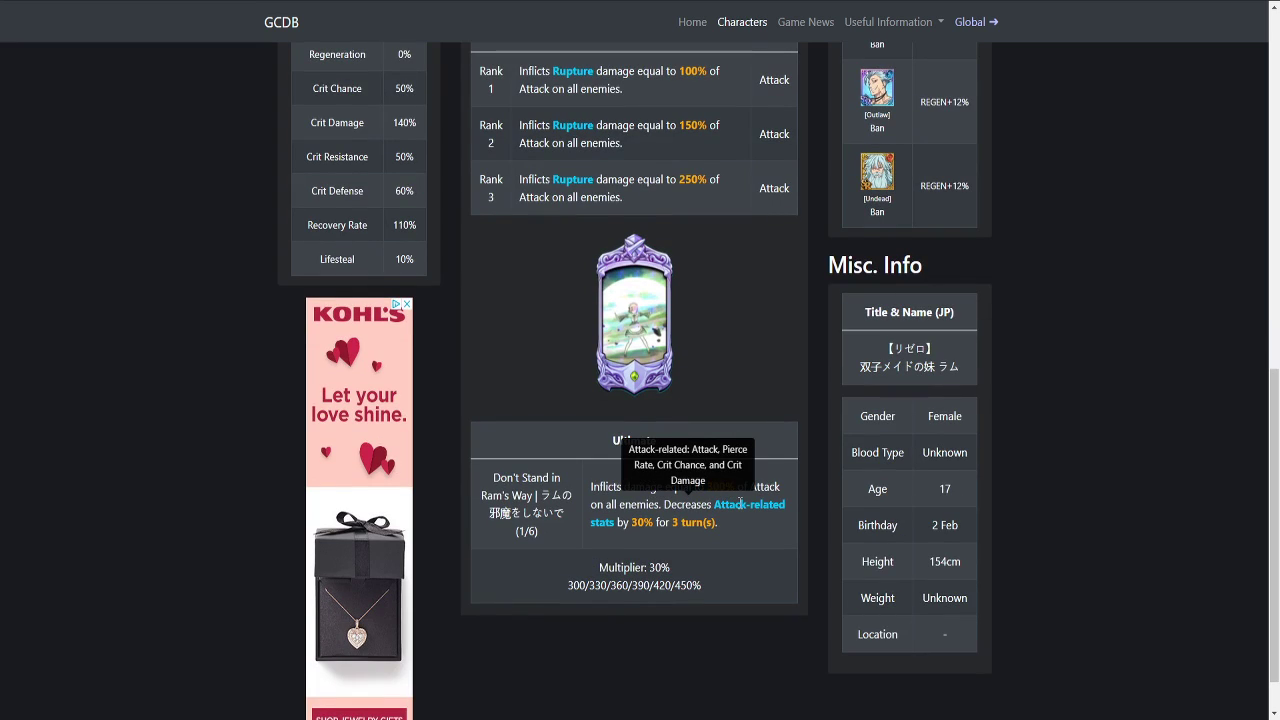
{"action": "scroll", "scroll_direction": "up", "scroll_amount": 3}
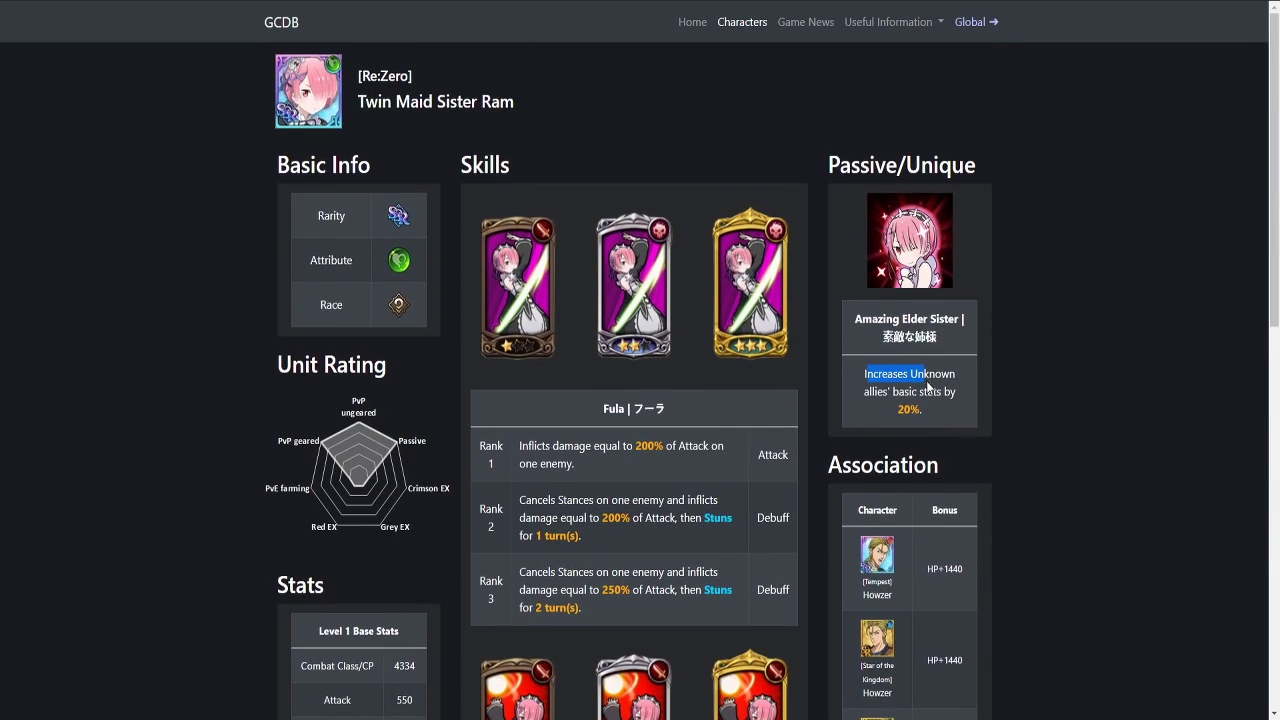
{"action": "left_click_drag", "start_coordinate": [864, 374], "coordinate": [920, 410]}
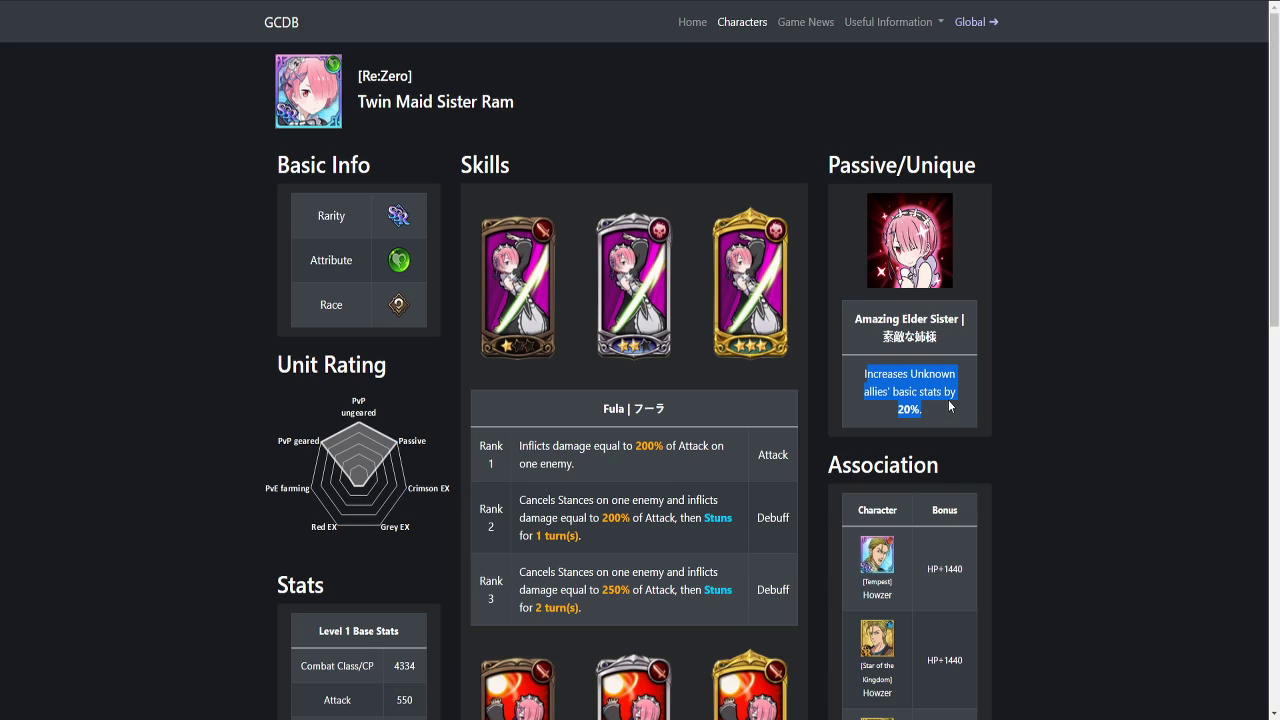
{"action": "mouse_move", "coordinate": [740, 20]}
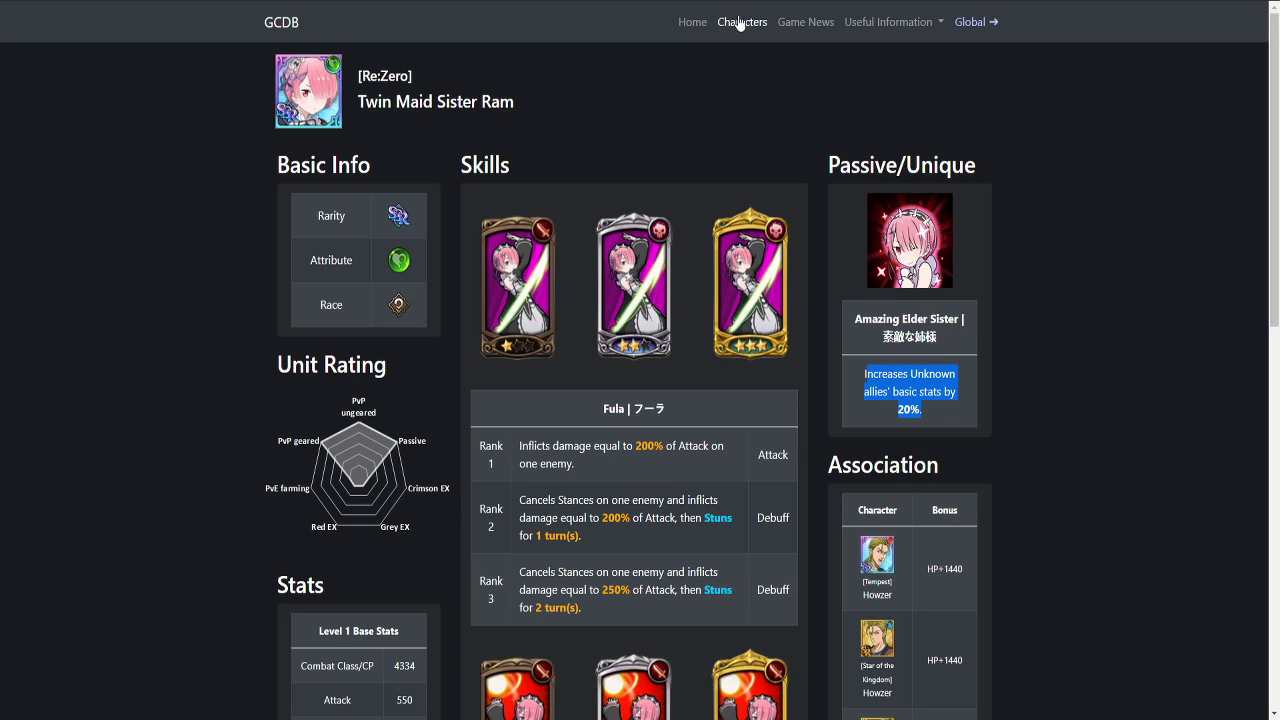
Step: Search 'rem', open Twin Maid Sister Rem's page and scroll to Boisterous Dance of Oni
{"action": "left_click", "coordinate": [742, 20]}
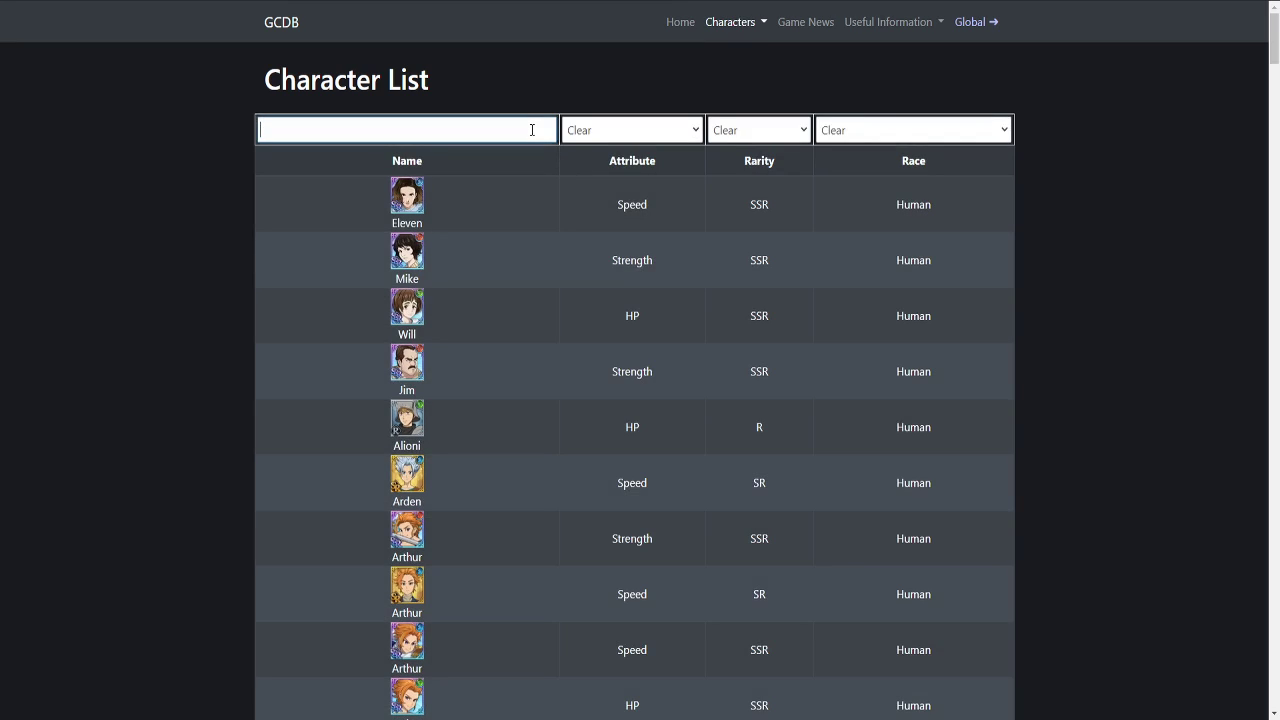
{"action": "type", "text": "rem"}
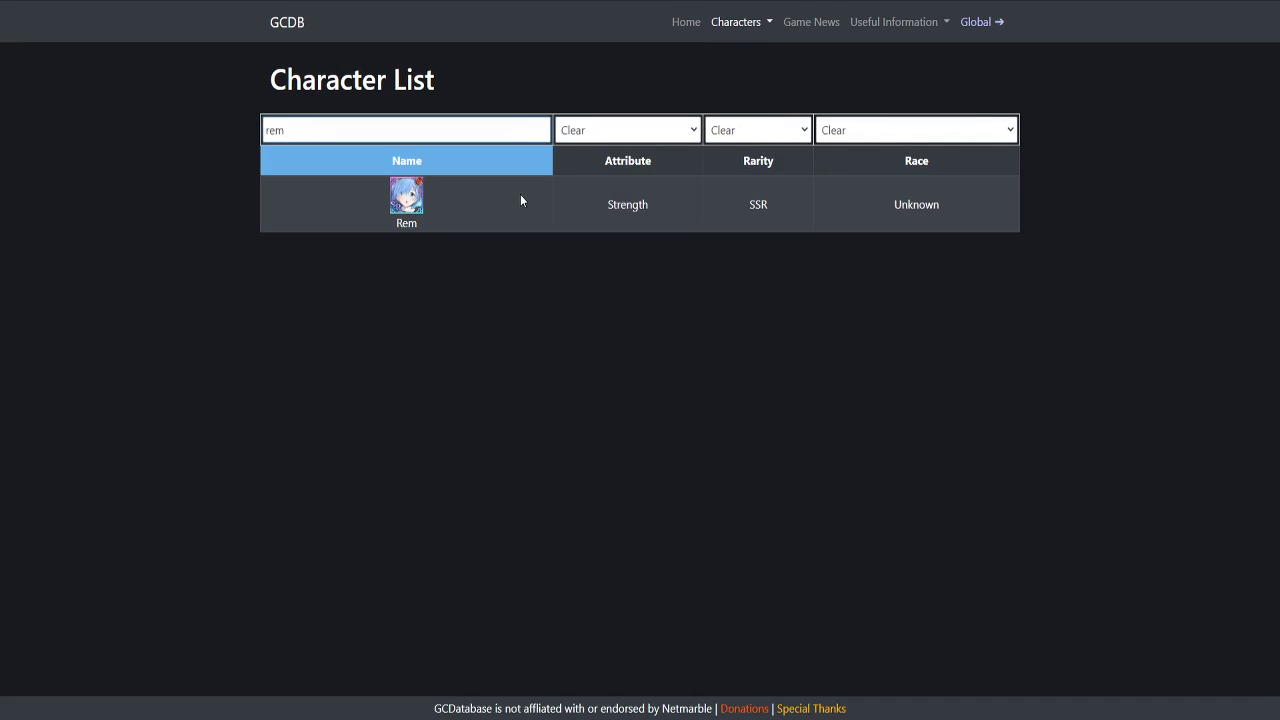
{"action": "left_click", "coordinate": [406, 200]}
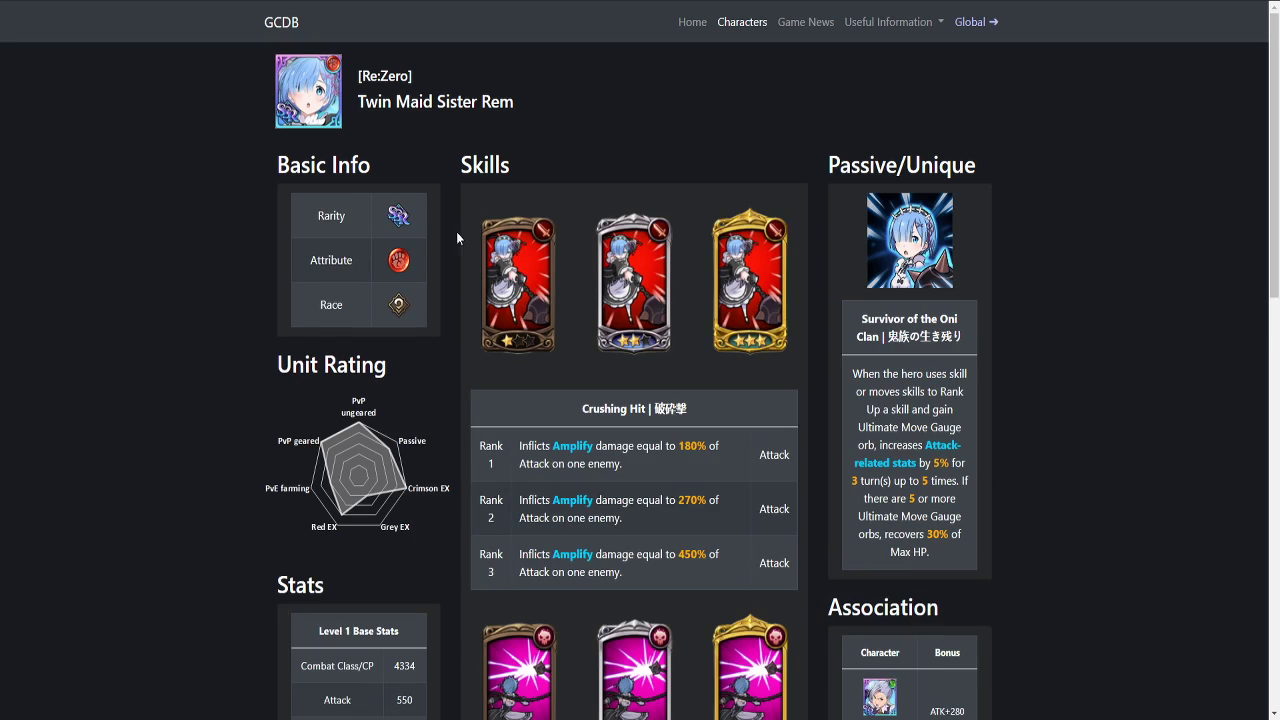
{"action": "scroll", "scroll_direction": "down", "scroll_amount": 3}
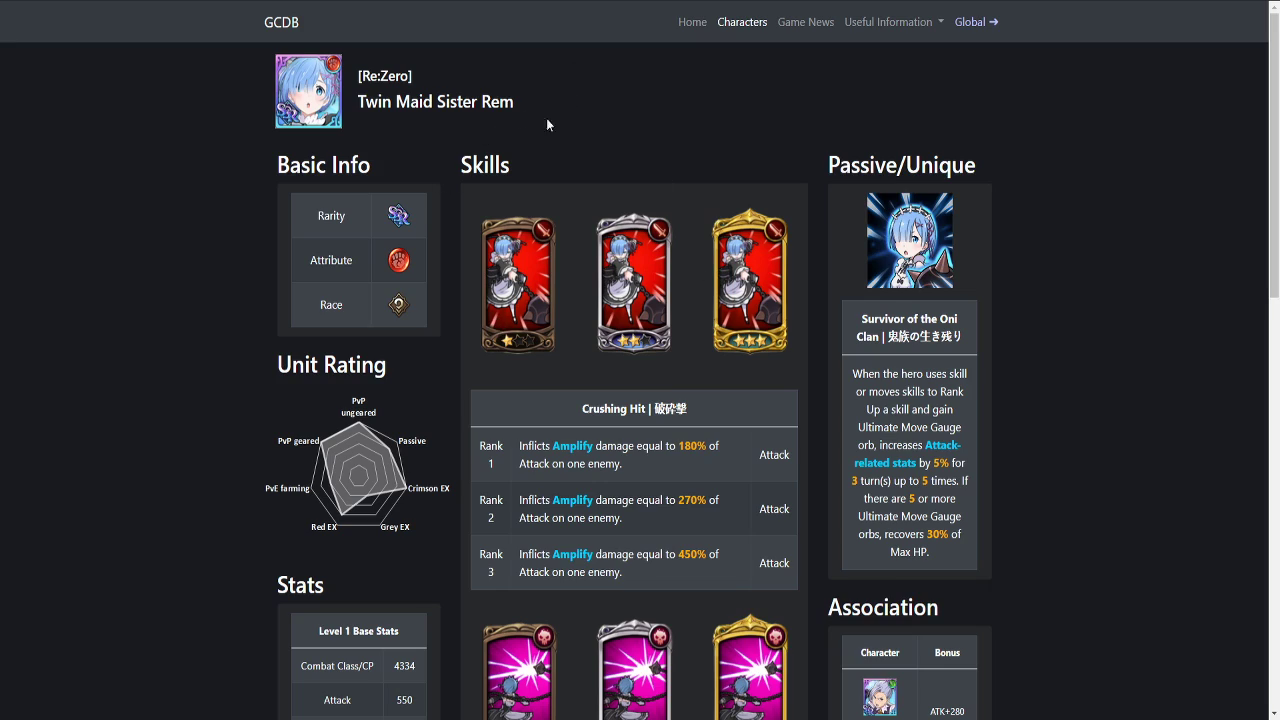
{"action": "mouse_move", "coordinate": [560, 124]}
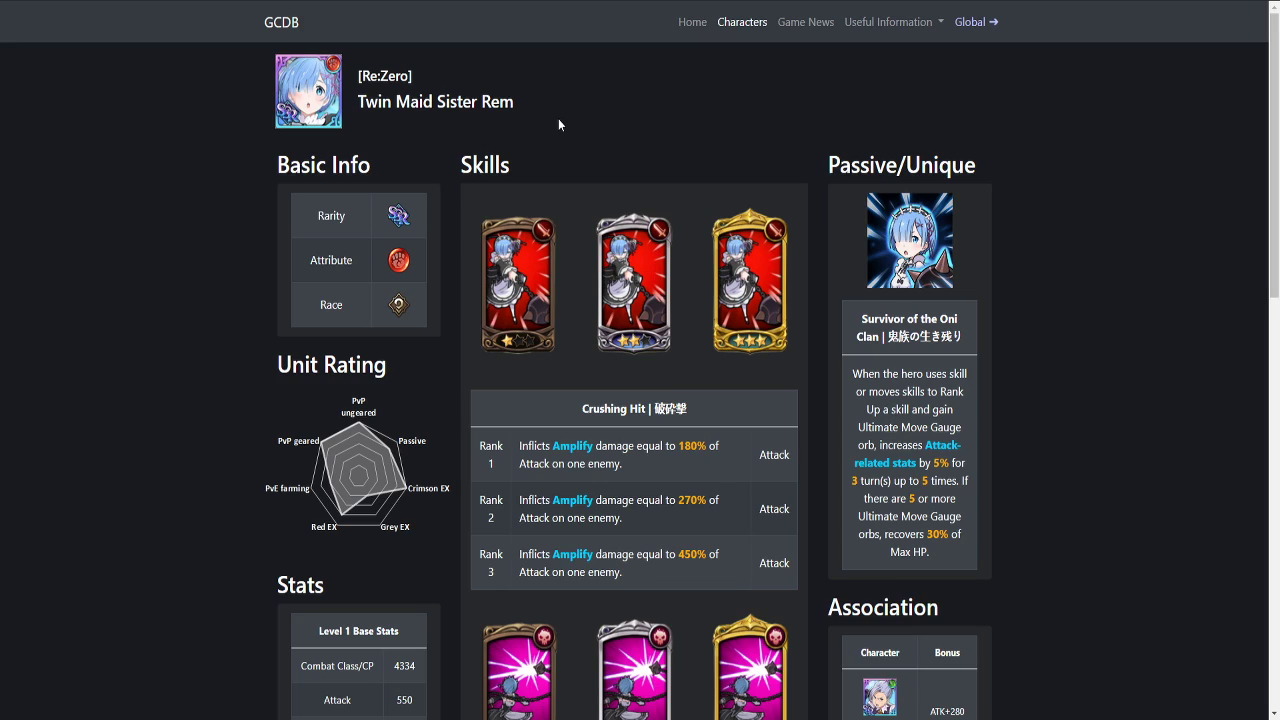
{"action": "mouse_move", "coordinate": [532, 36]}
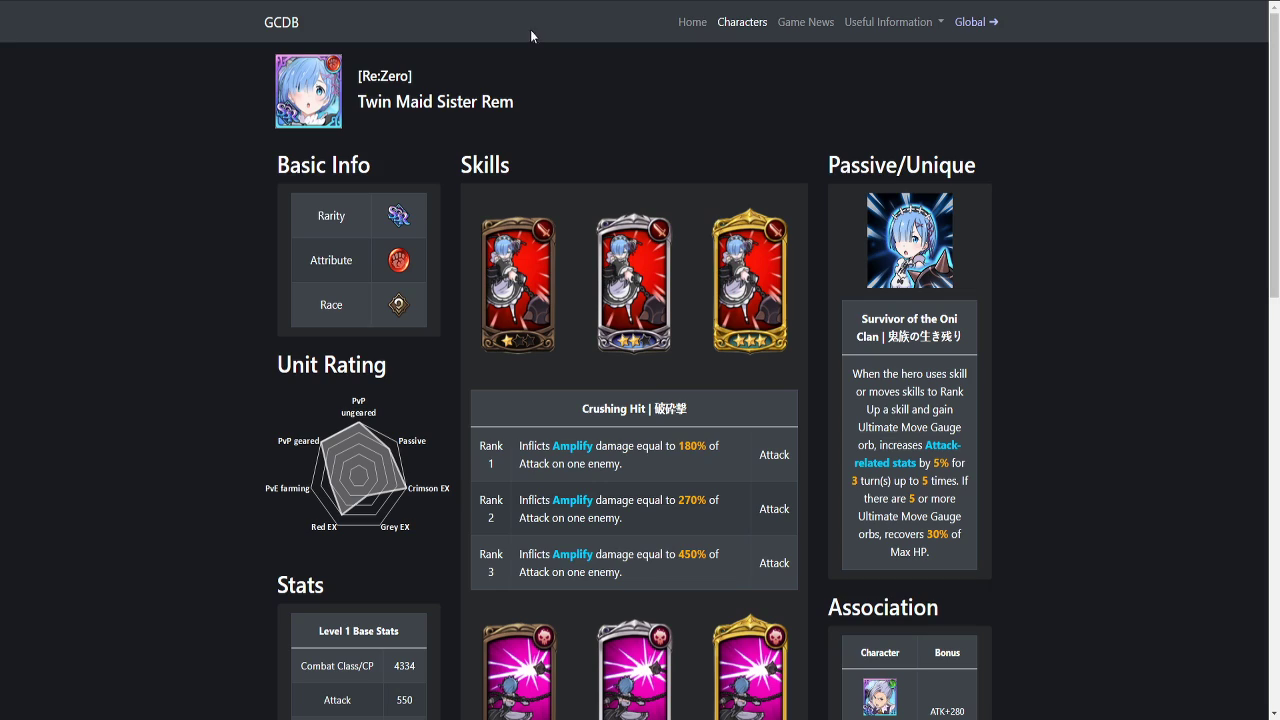
{"action": "mouse_move", "coordinate": [656, 482]}
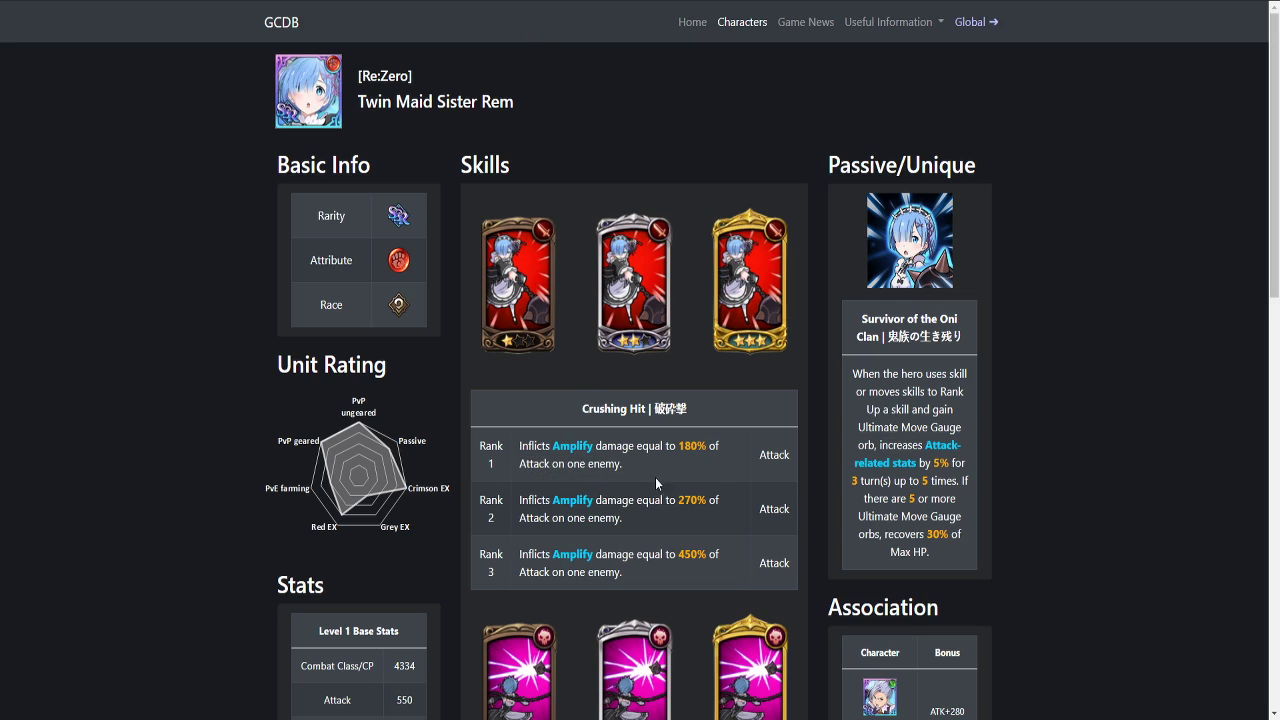
{"action": "mouse_move", "coordinate": [572, 500]}
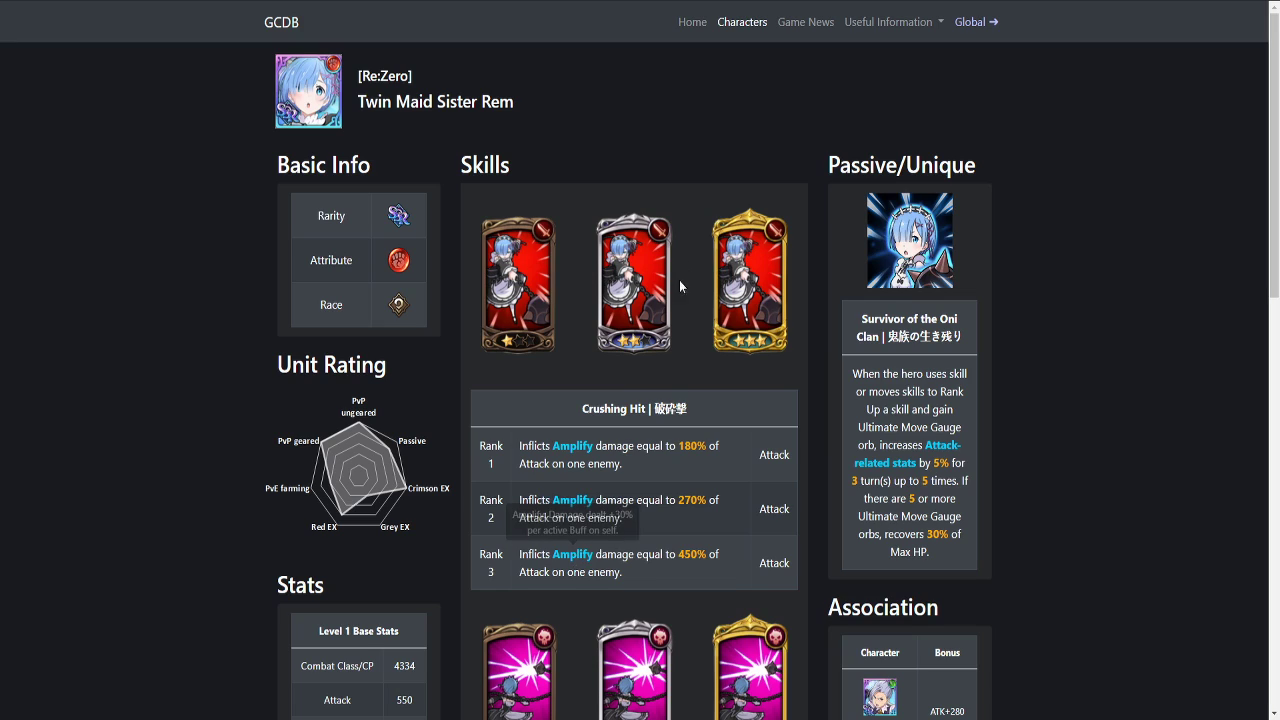
{"action": "scroll", "scroll_direction": "down", "scroll_amount": 3}
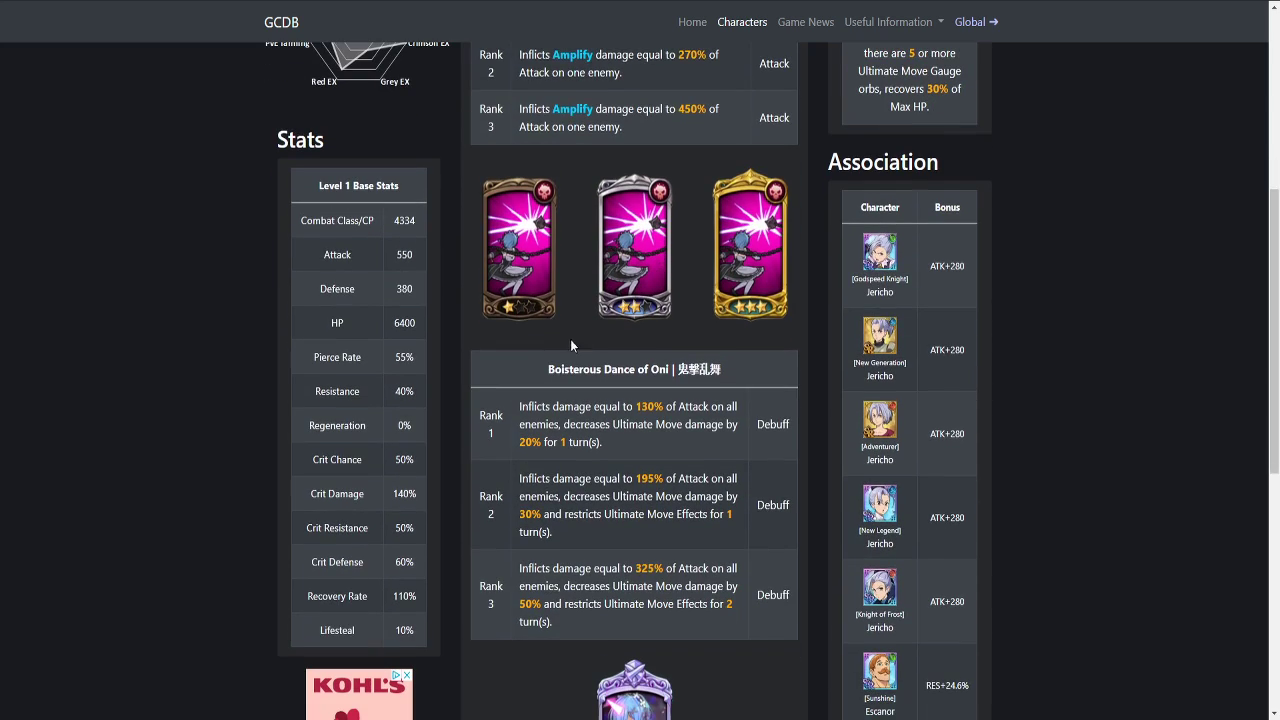
{"action": "mouse_move", "coordinate": [584, 404]}
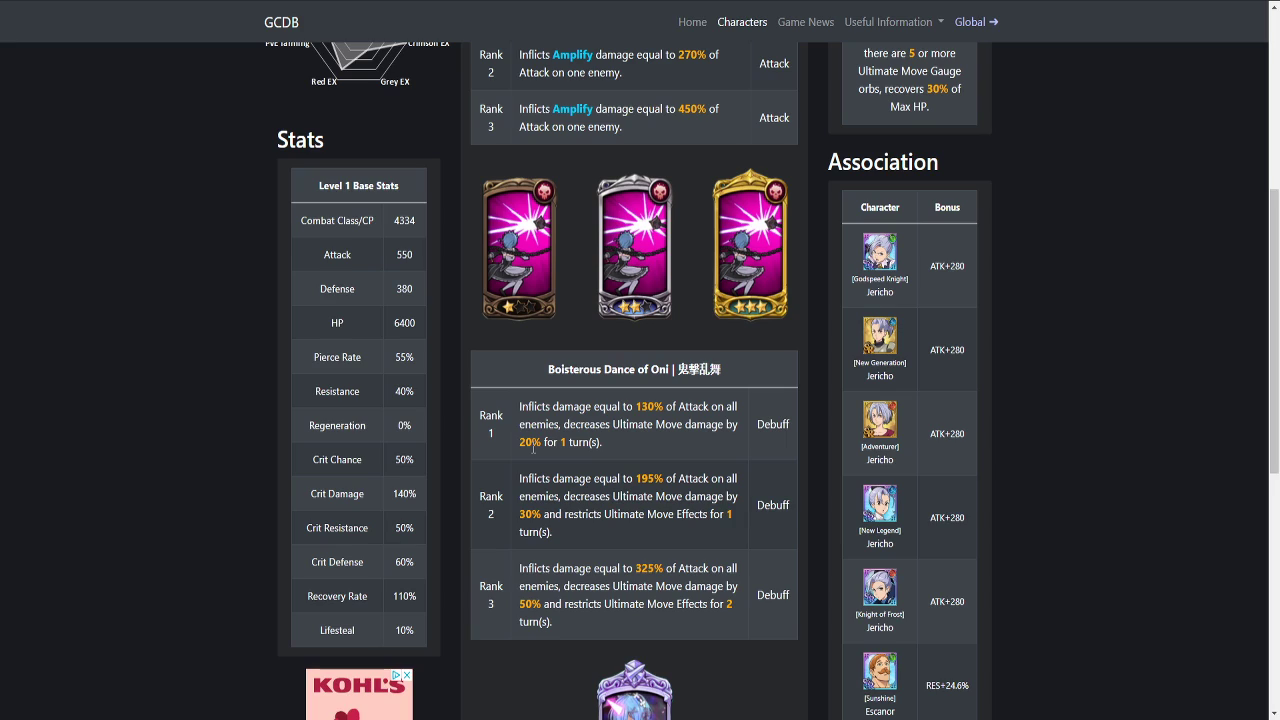
{"action": "mouse_move", "coordinate": [590, 528]}
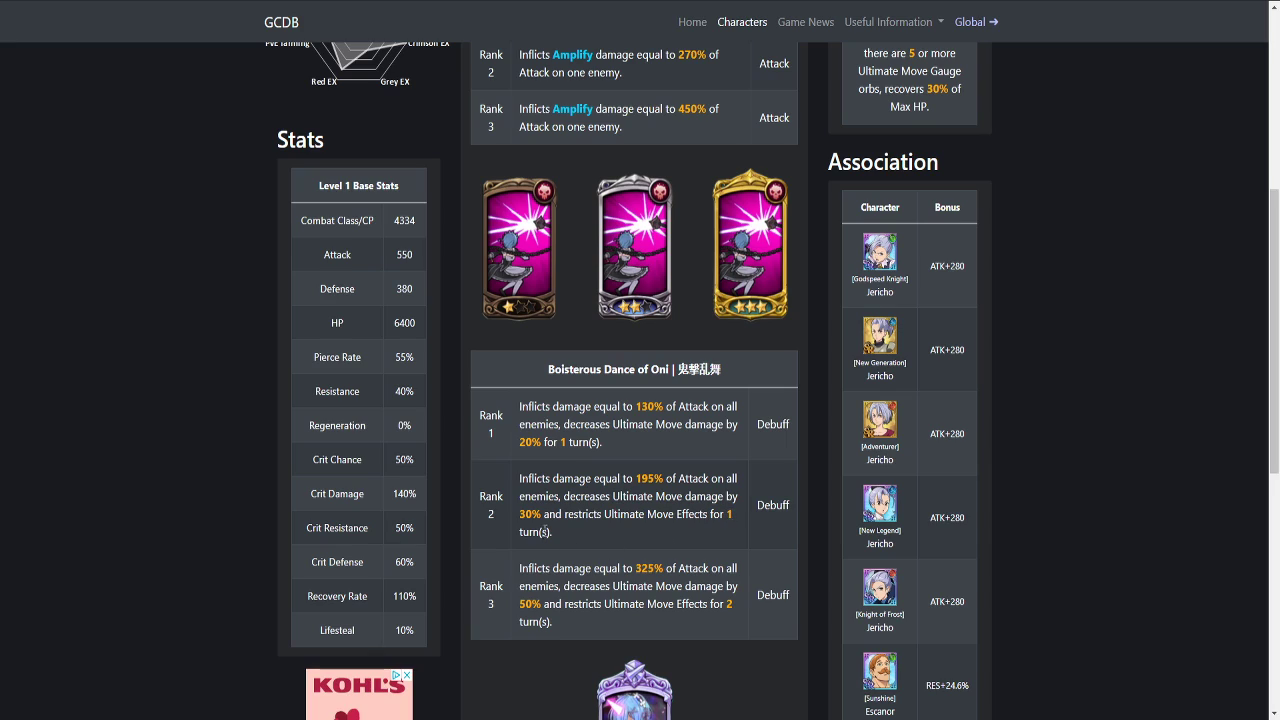
{"action": "mouse_move", "coordinate": [660, 536]}
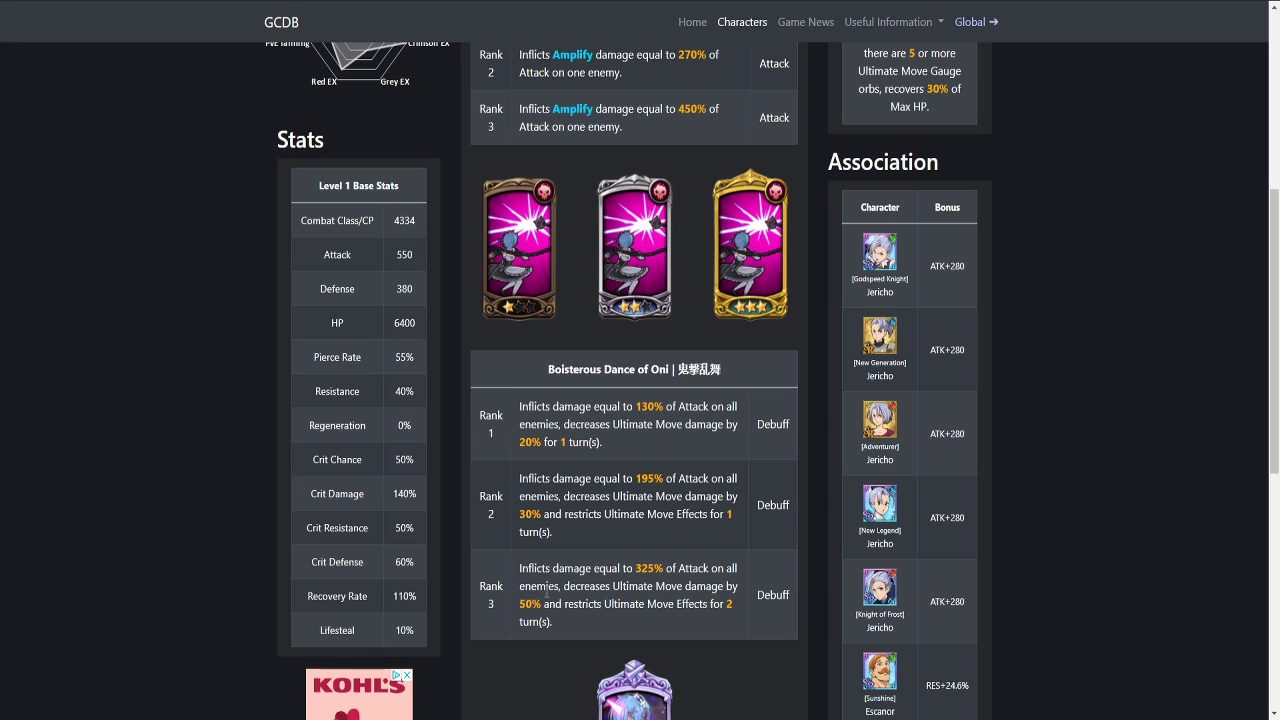
{"action": "scroll", "scroll_direction": "down", "scroll_amount": 3}
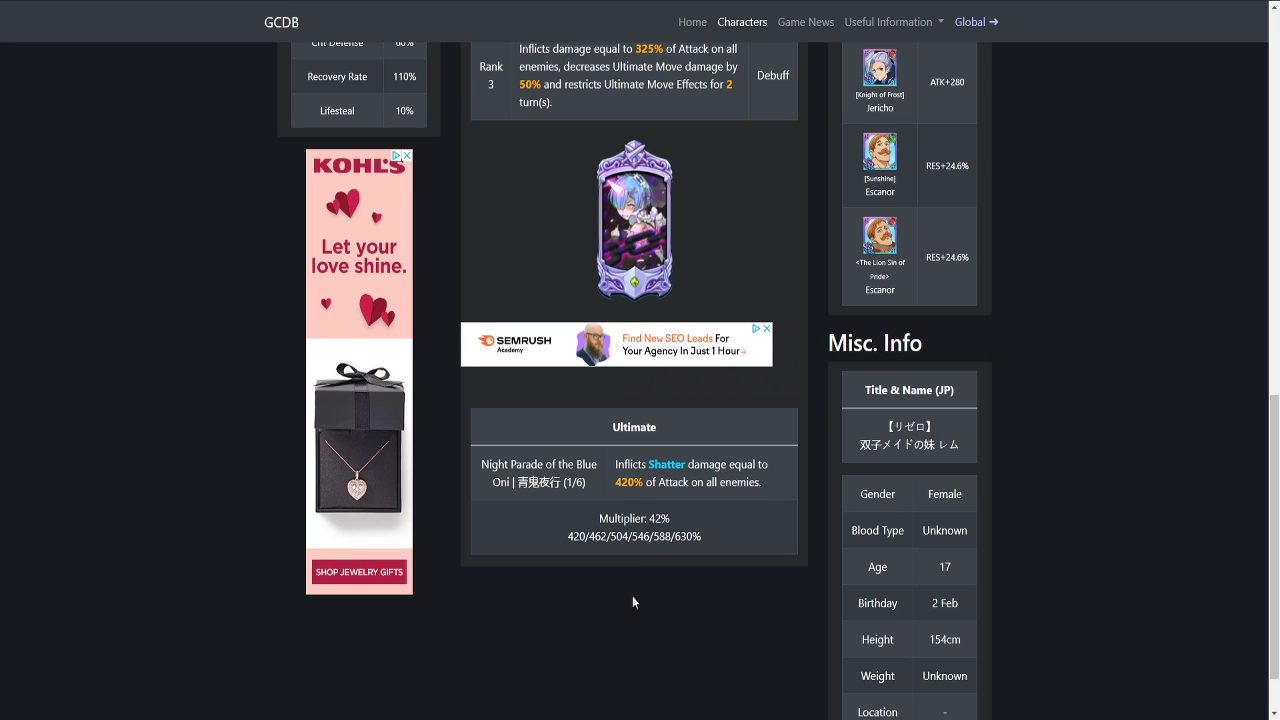
{"action": "mouse_move", "coordinate": [666, 464]}
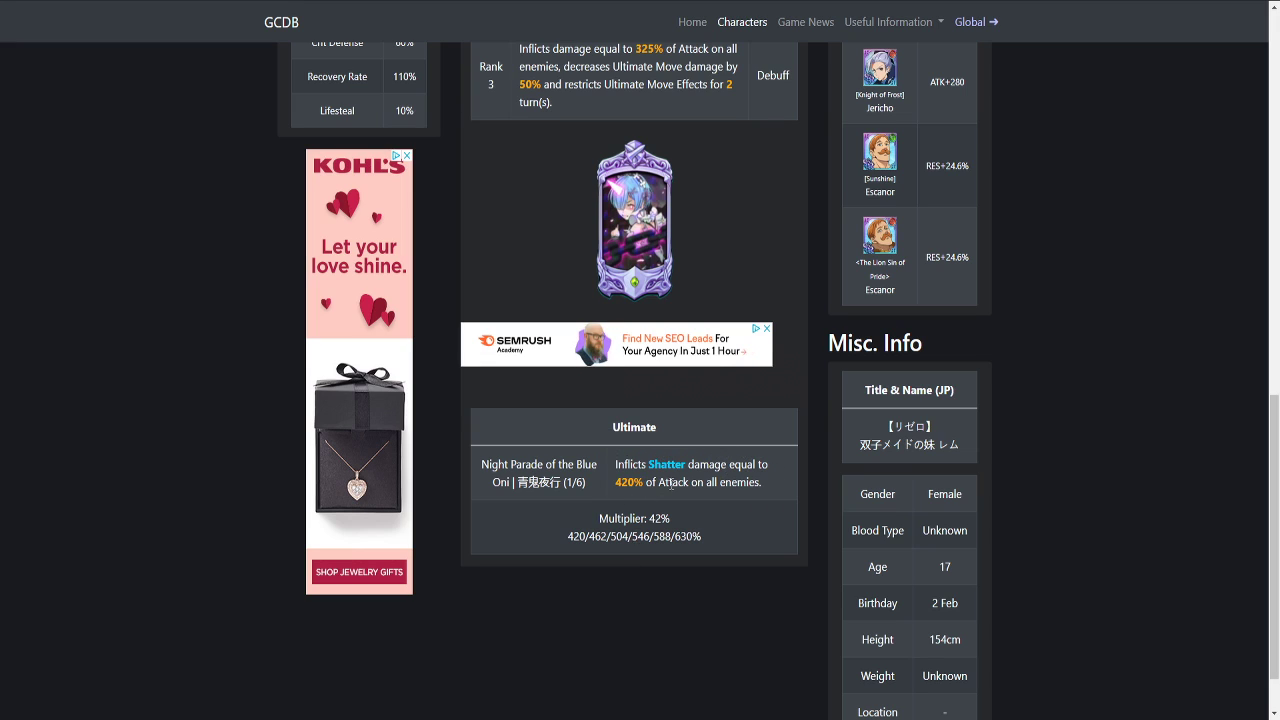
{"action": "scroll", "scroll_direction": "down", "scroll_amount": 3}
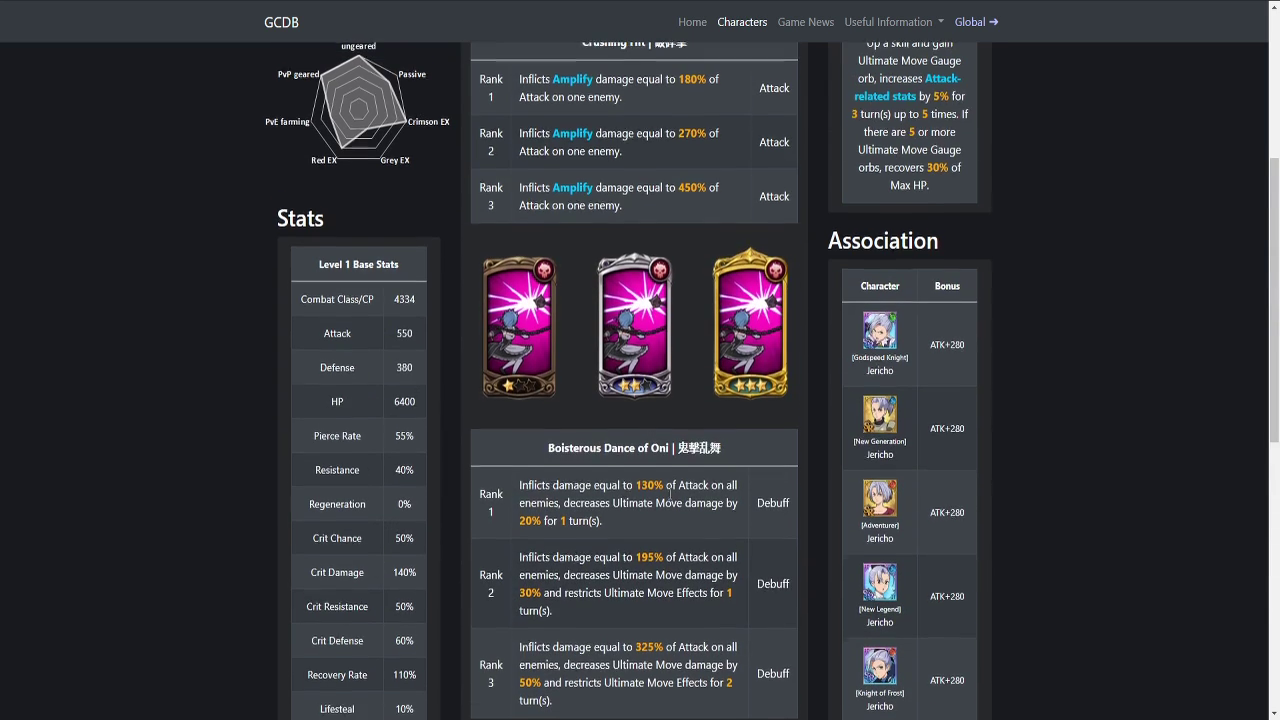
{"action": "scroll", "scroll_direction": "up", "scroll_amount": 3}
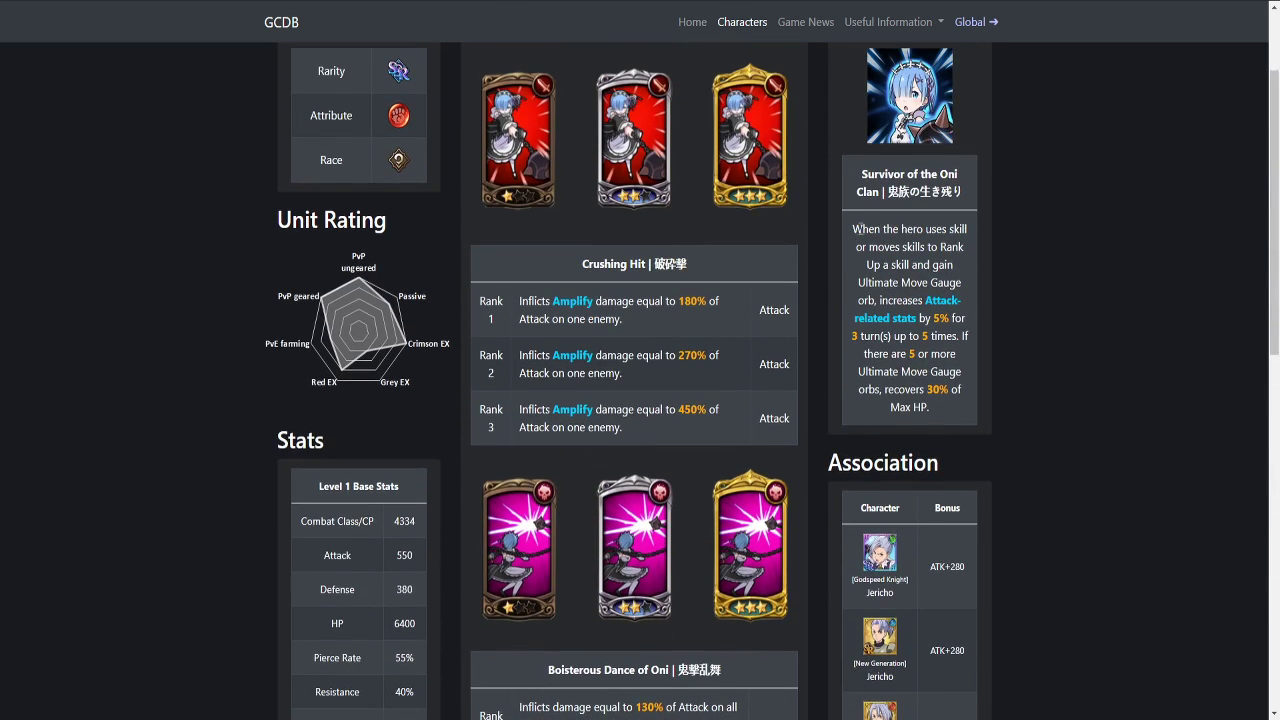
{"action": "left_click_drag", "start_coordinate": [856, 228], "coordinate": [960, 268]}
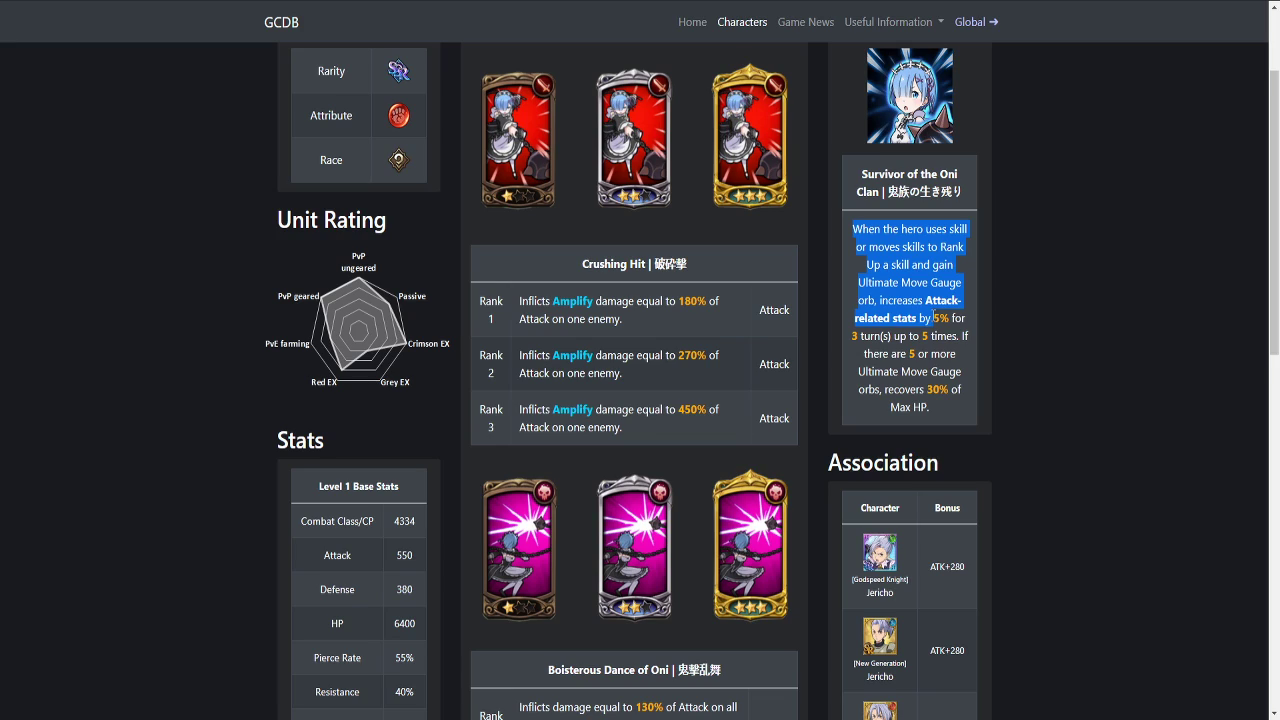
{"action": "left_click", "coordinate": [932, 350]}
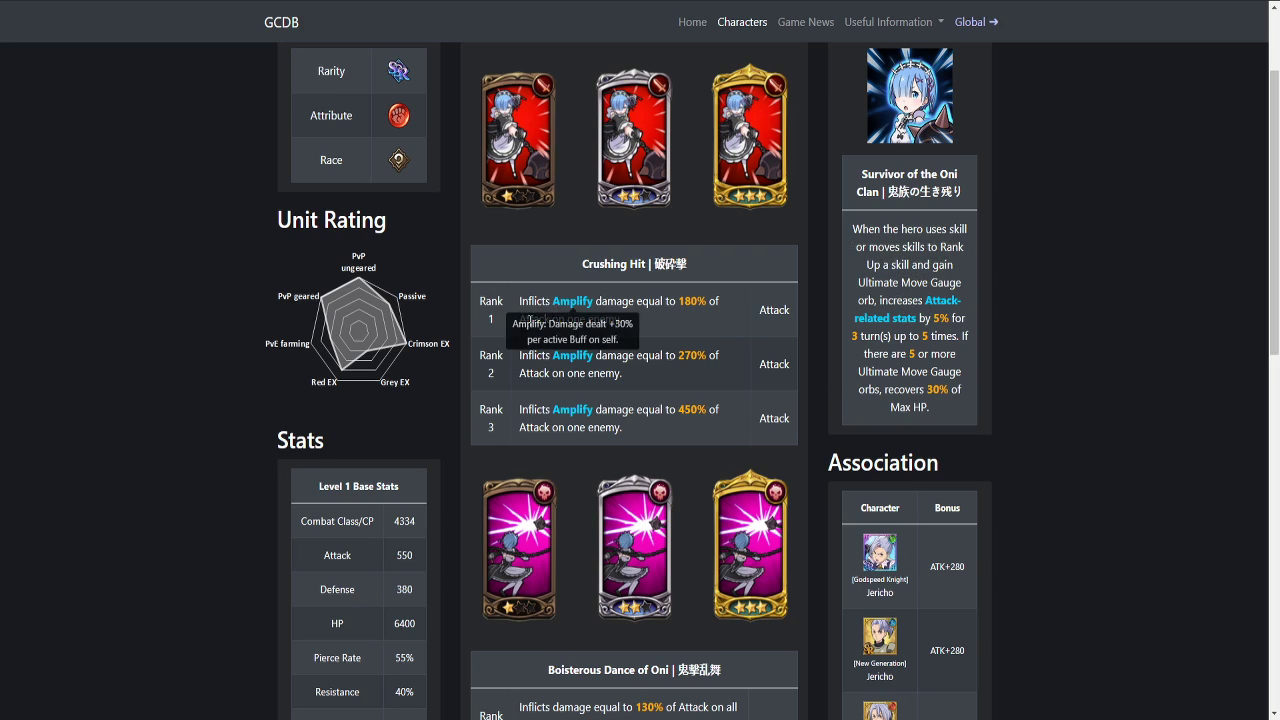
{"action": "mouse_move", "coordinate": [582, 146]}
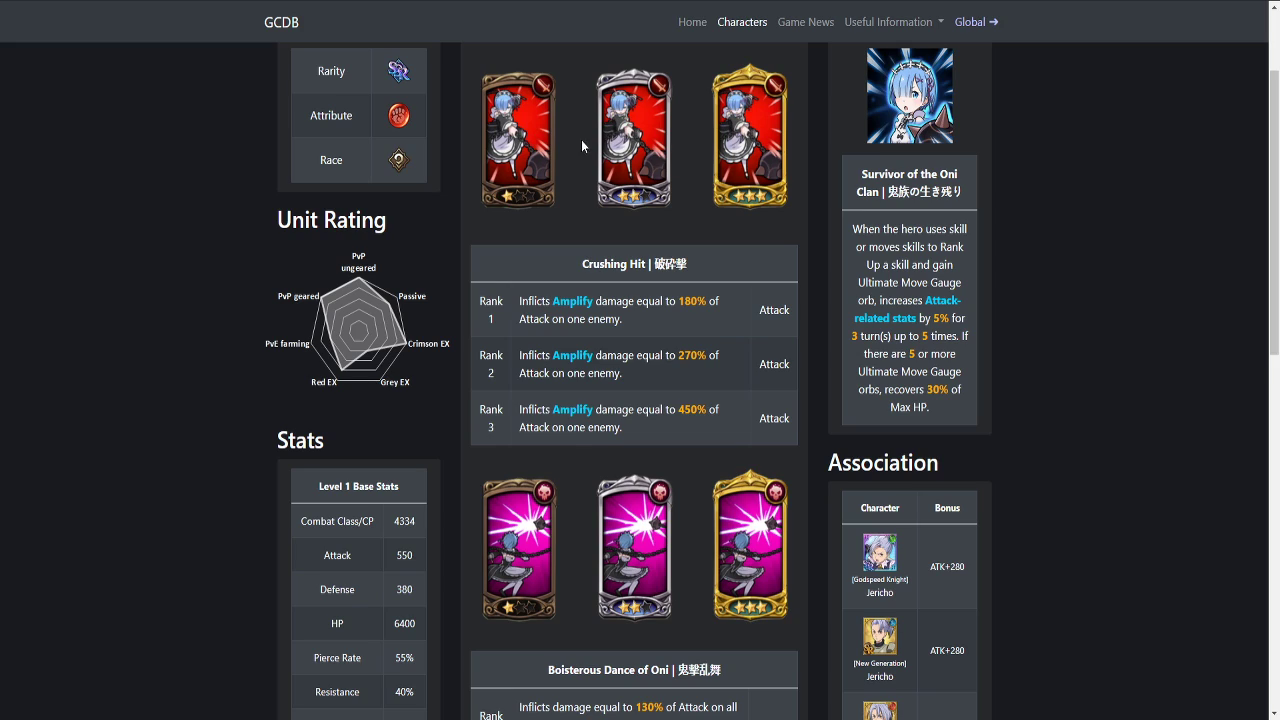
{"action": "mouse_move", "coordinate": [758, 172]}
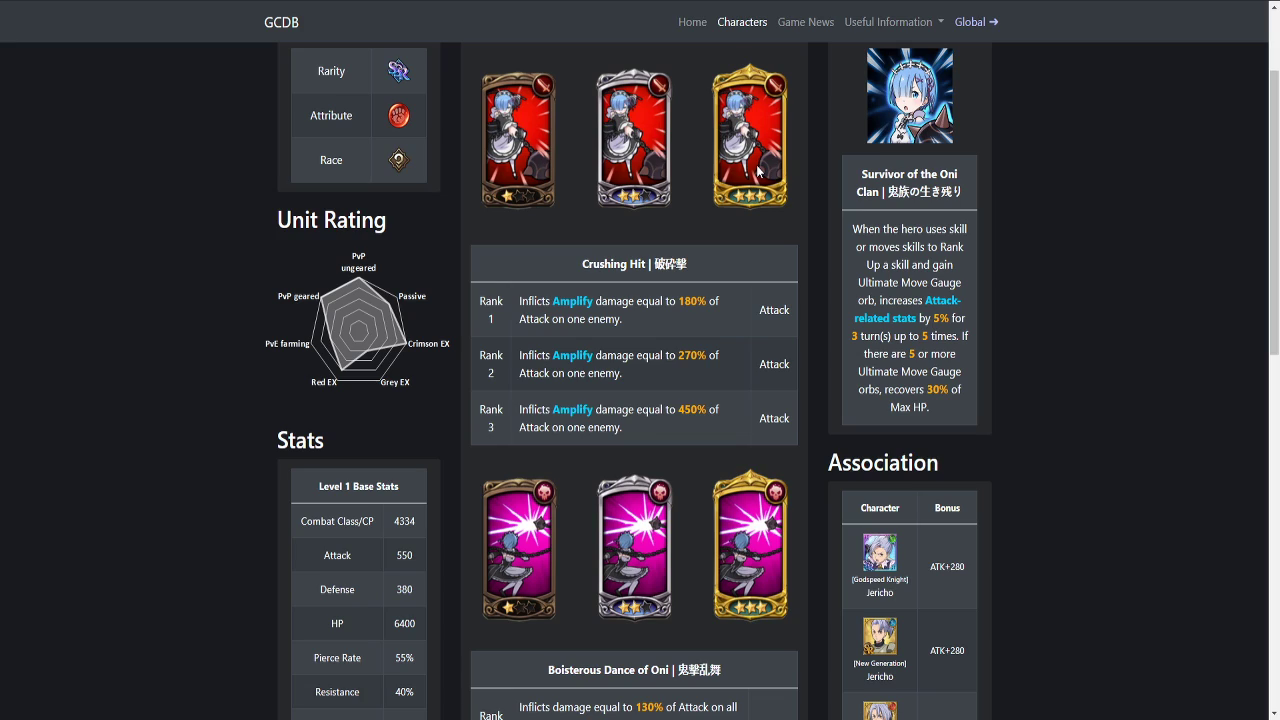
{"action": "scroll", "scroll_direction": "up", "scroll_amount": 3}
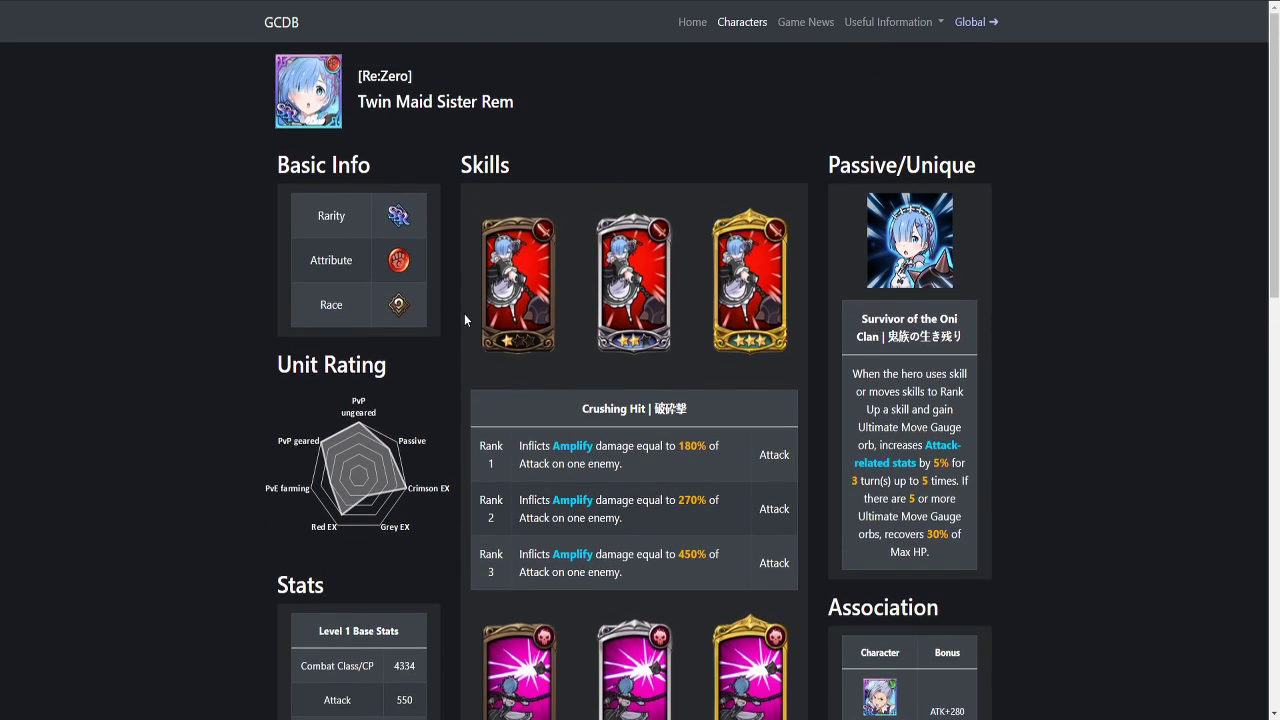
{"action": "scroll", "scroll_direction": "down", "scroll_amount": 3}
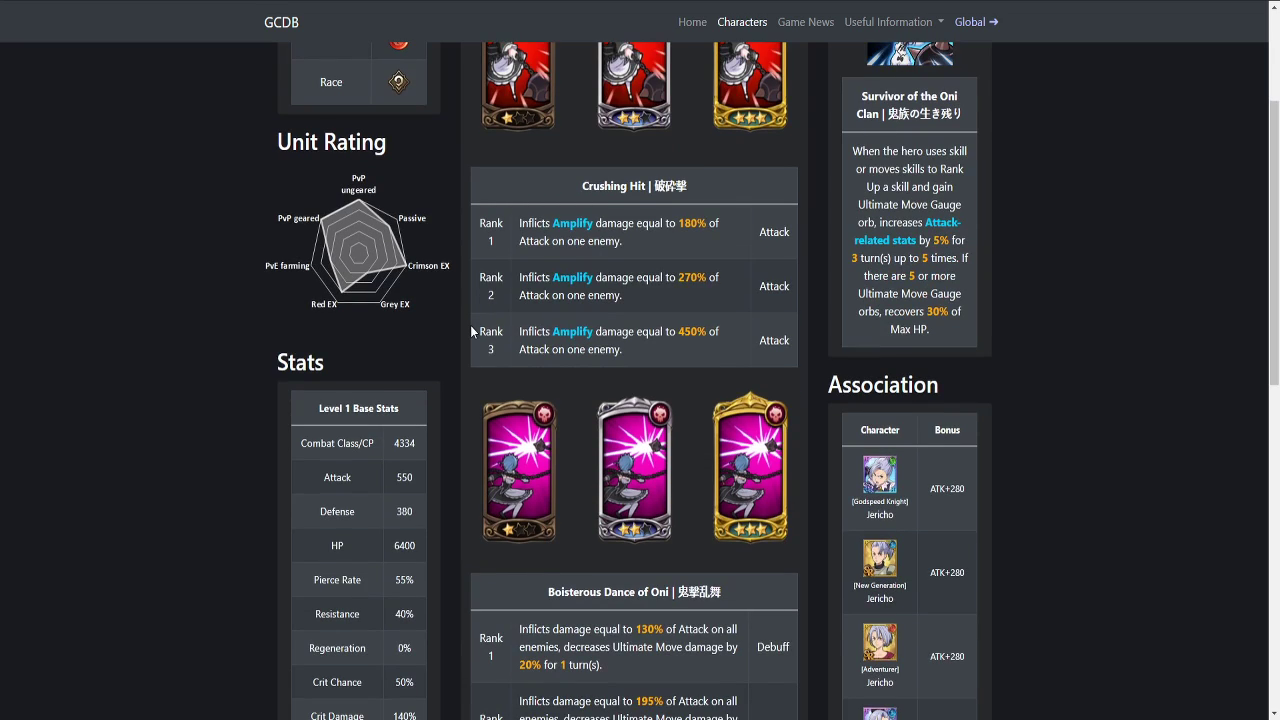
{"action": "mouse_move", "coordinate": [678, 268]}
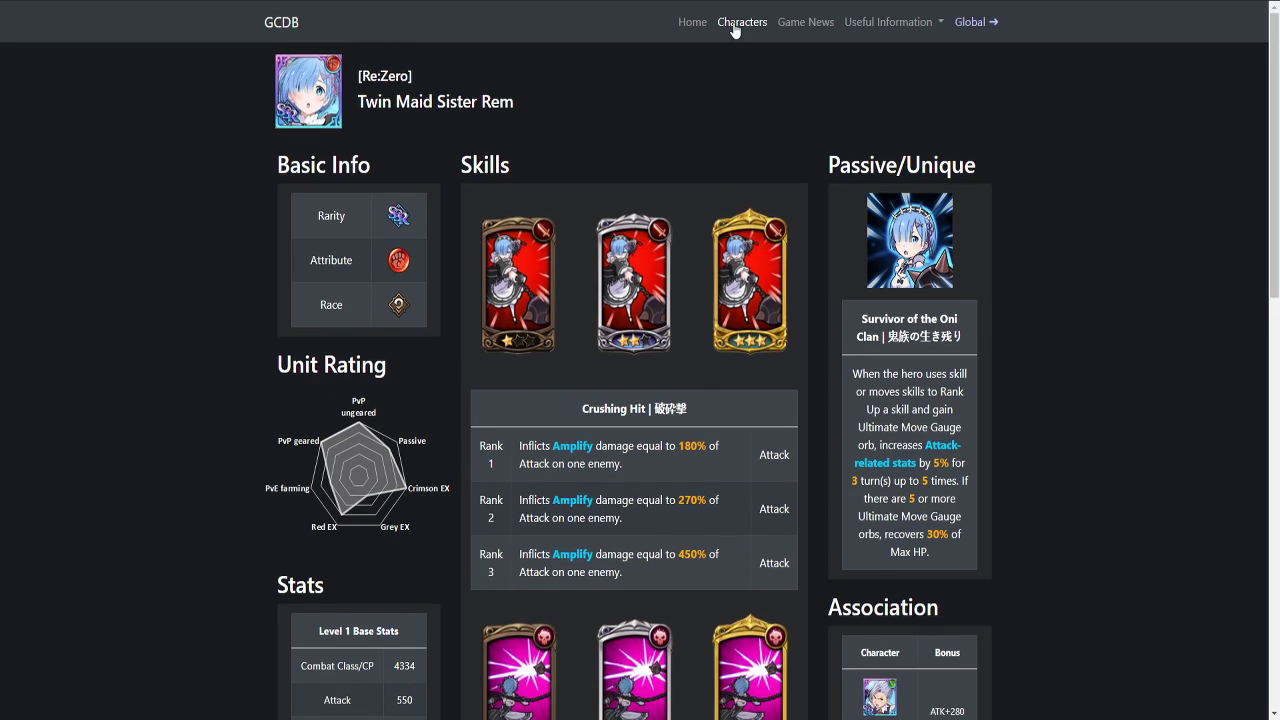
Step: Search 'emi' in the character list and open Ruler Candidate Emilia's page
{"action": "left_click", "coordinate": [742, 20]}
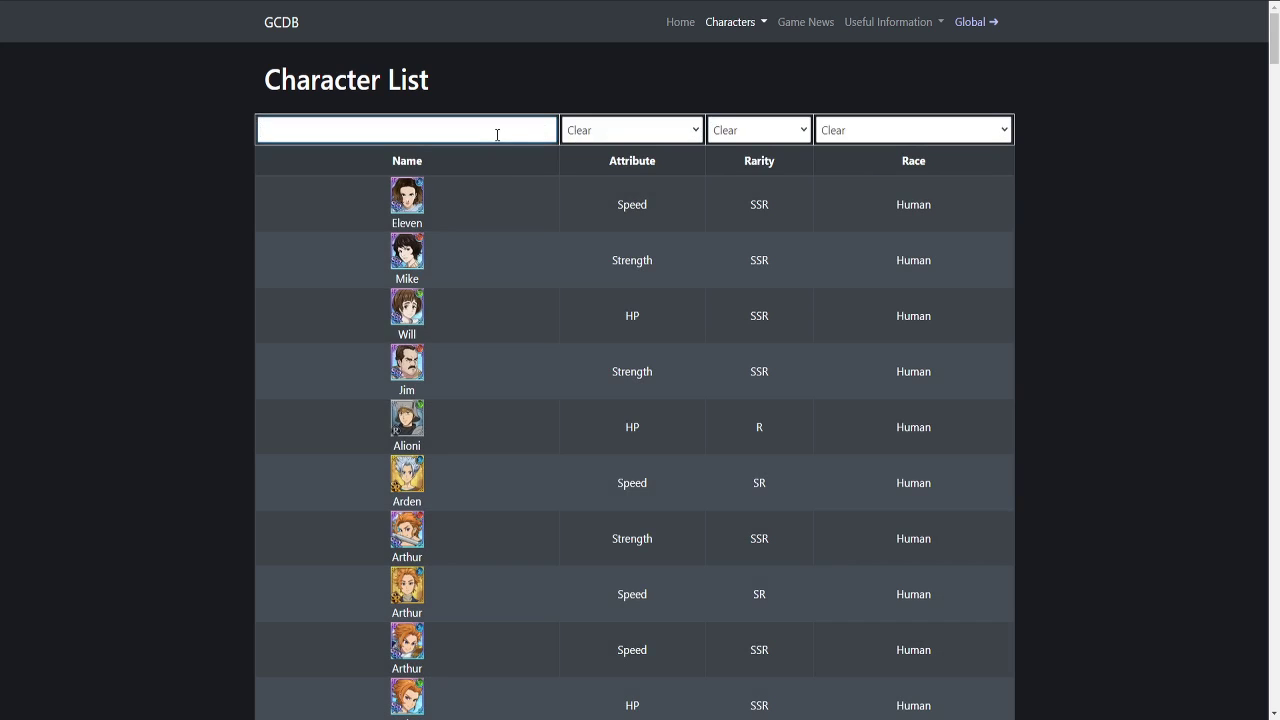
{"action": "type", "text": "emi"}
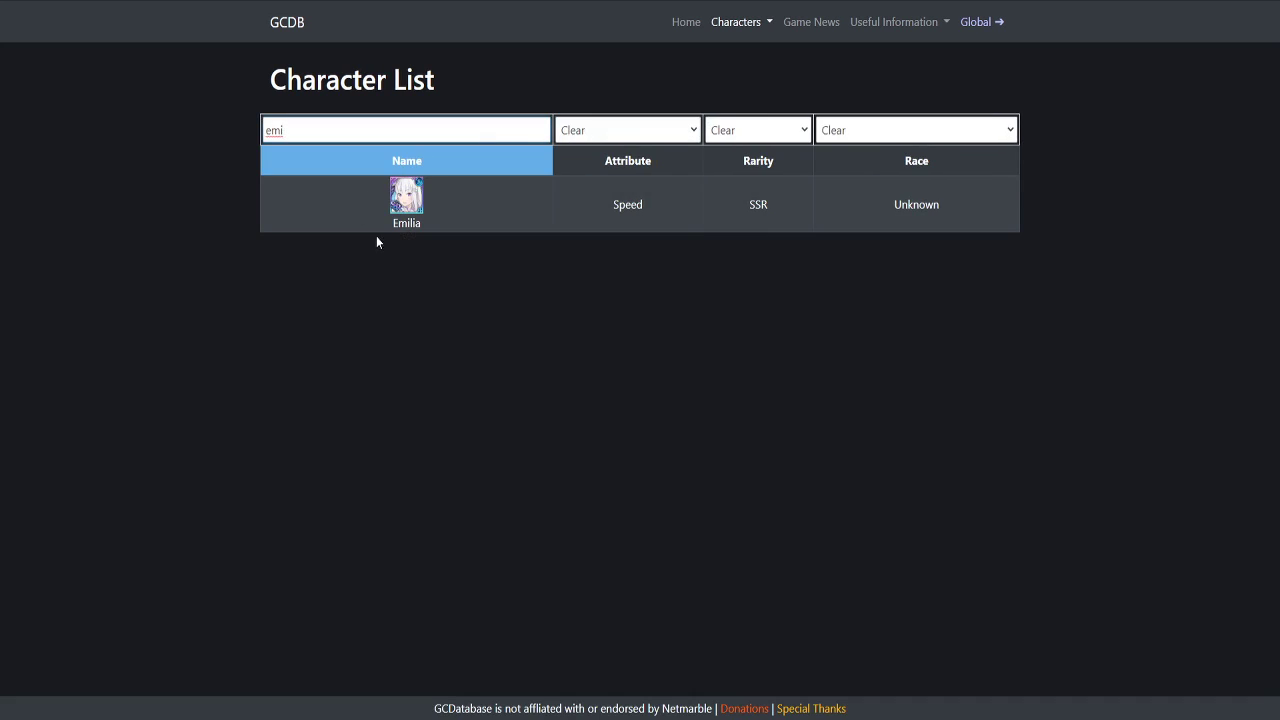
{"action": "left_click", "coordinate": [406, 200]}
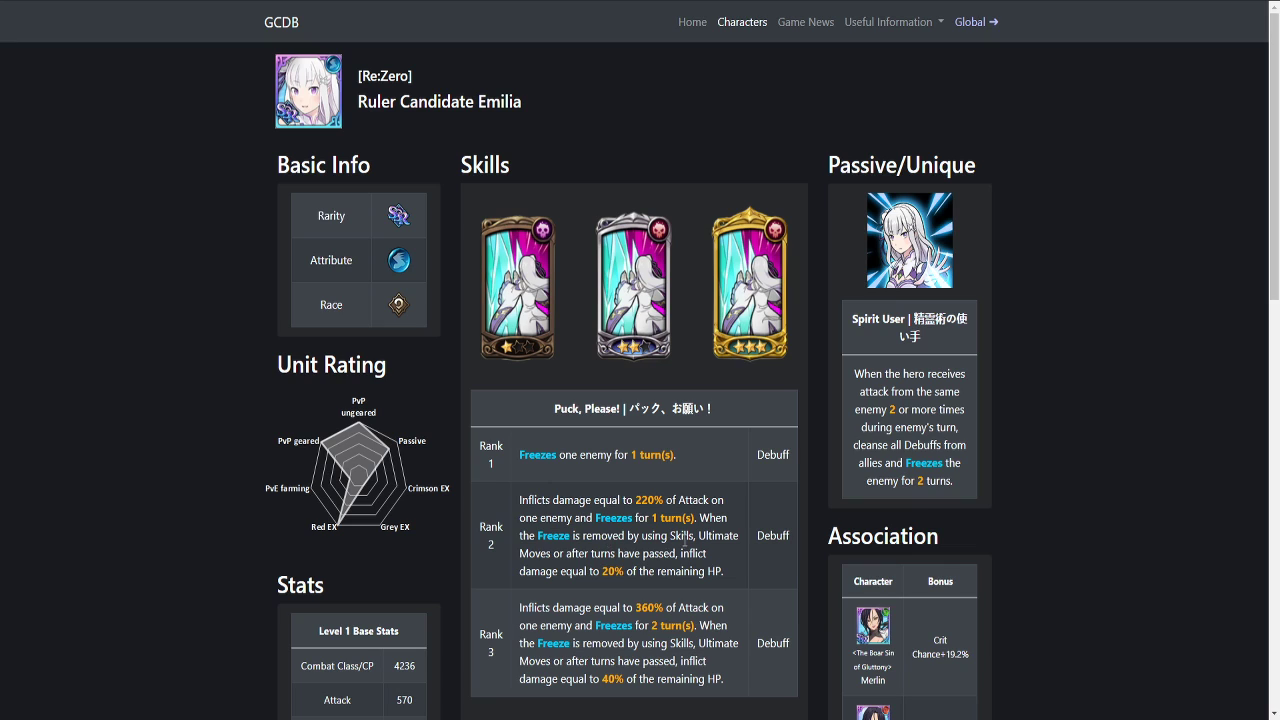
{"action": "scroll", "scroll_direction": "down", "scroll_amount": 3}
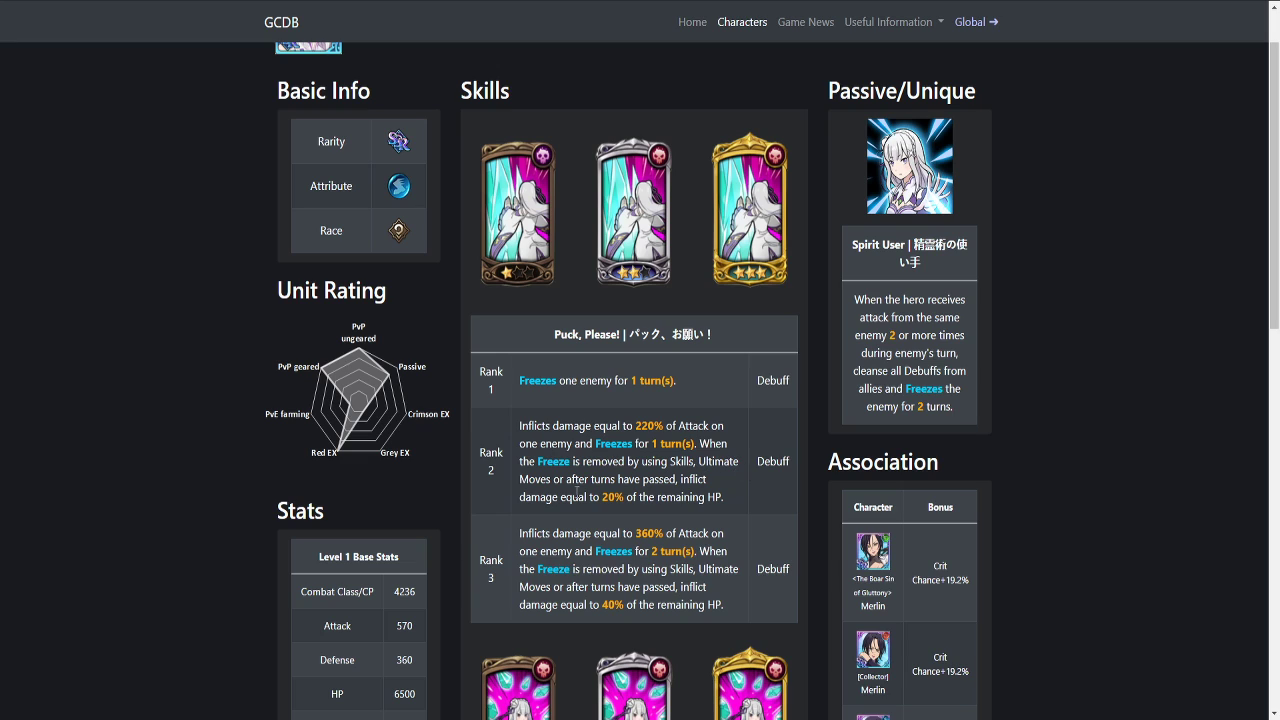
{"action": "scroll", "scroll_direction": "down", "scroll_amount": 3}
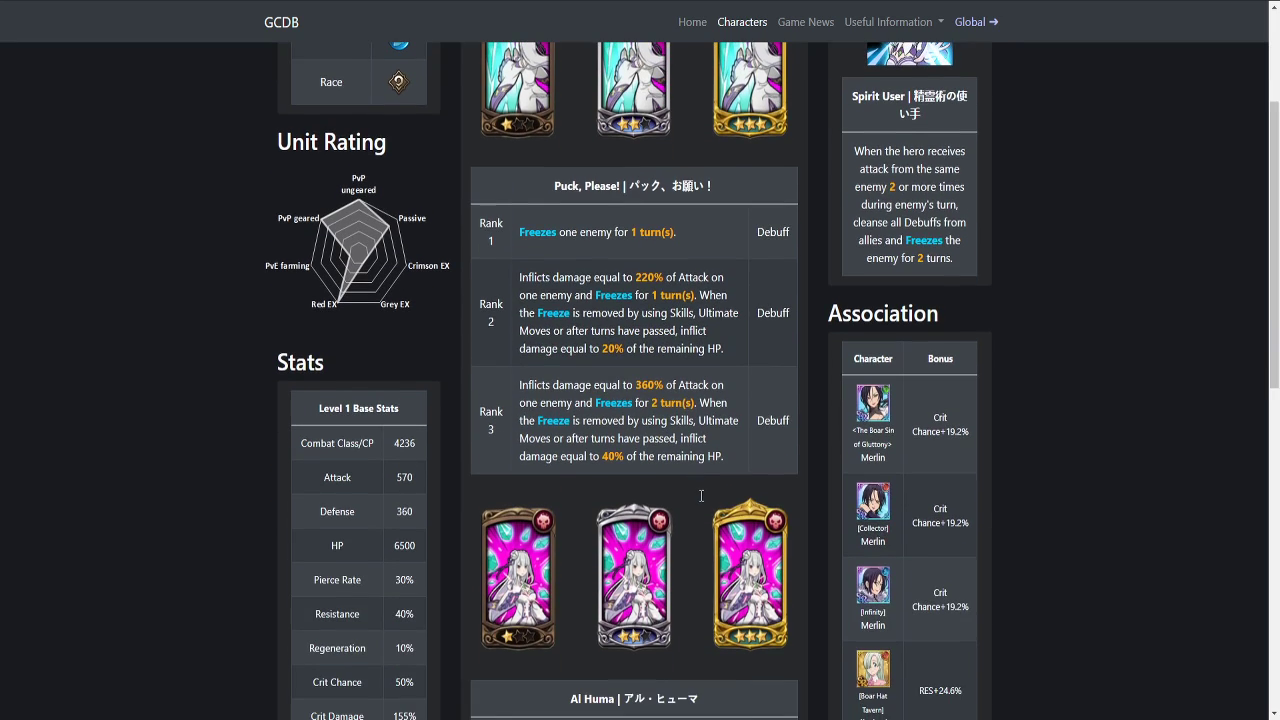
{"action": "mouse_move", "coordinate": [690, 472]}
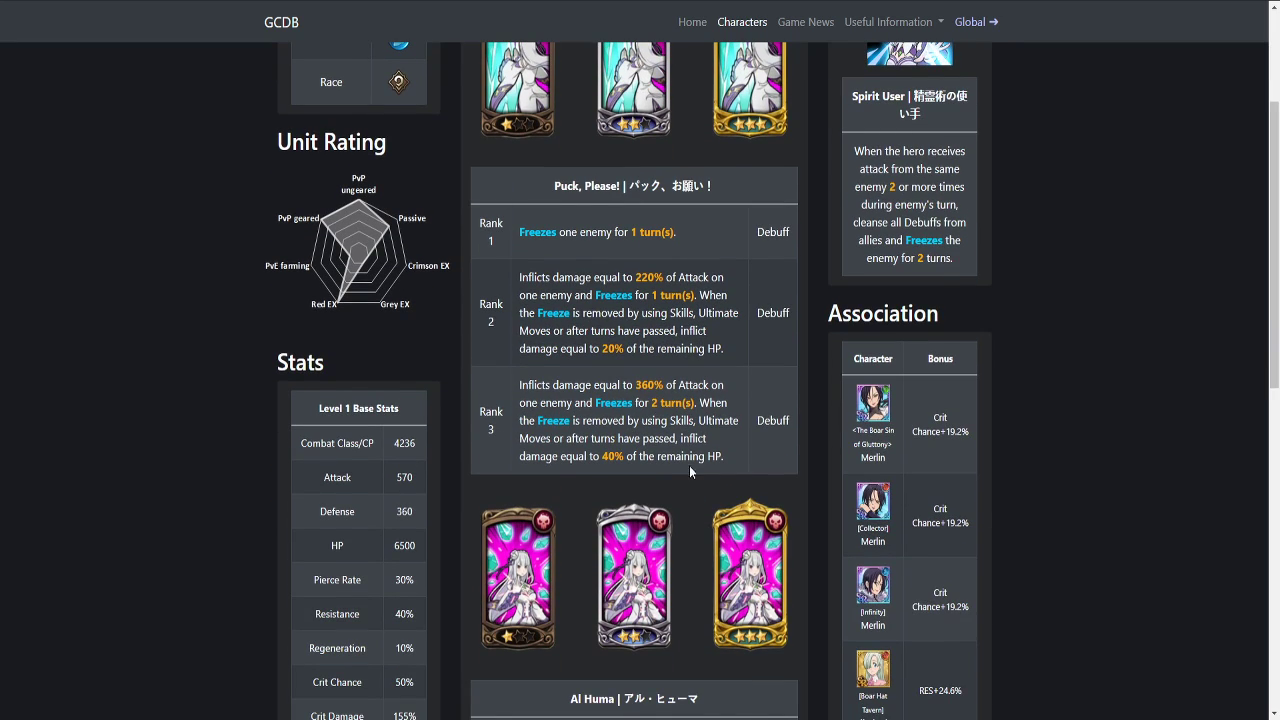
{"action": "scroll", "scroll_direction": "down", "scroll_amount": 3}
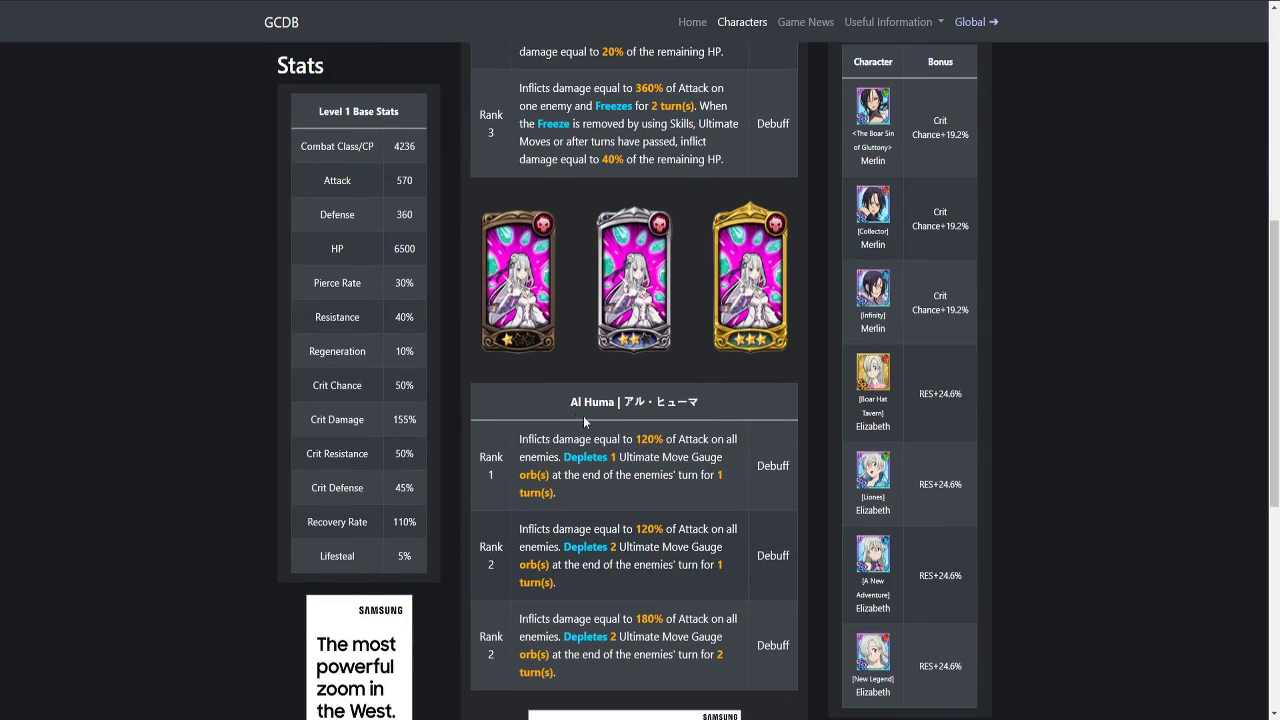
{"action": "scroll", "scroll_direction": "down", "scroll_amount": 3}
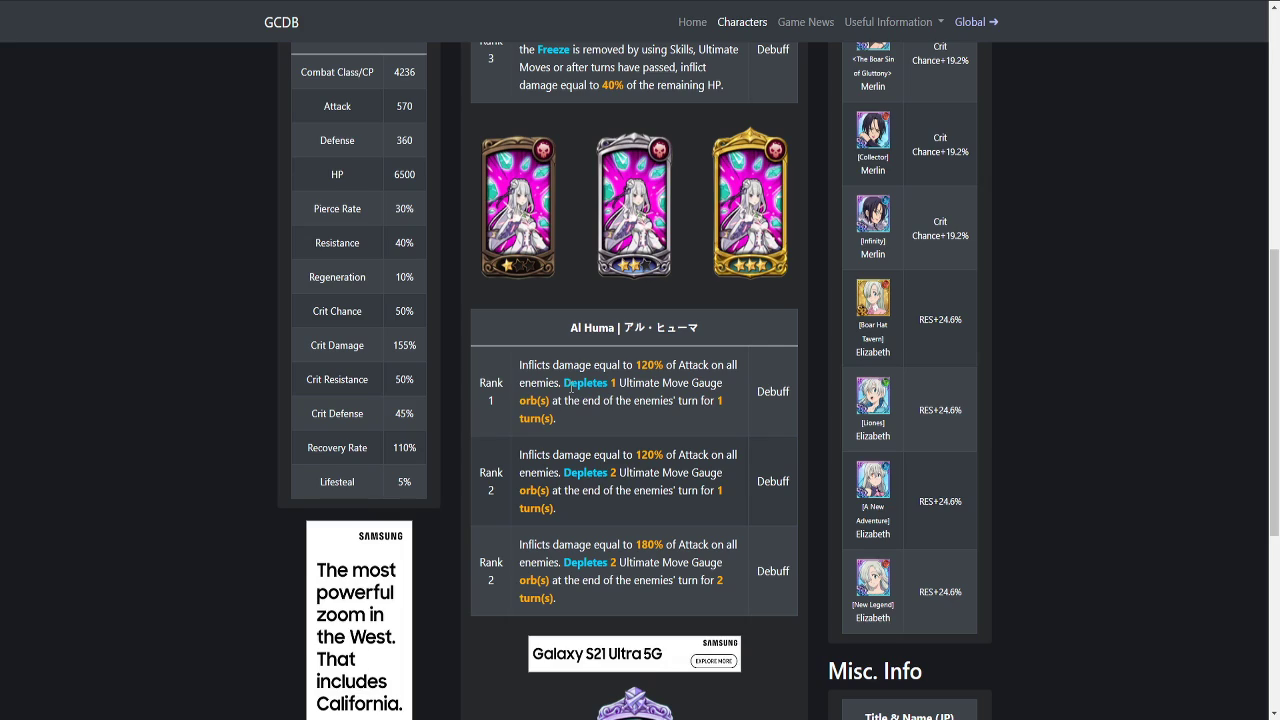
{"action": "mouse_move", "coordinate": [710, 434]}
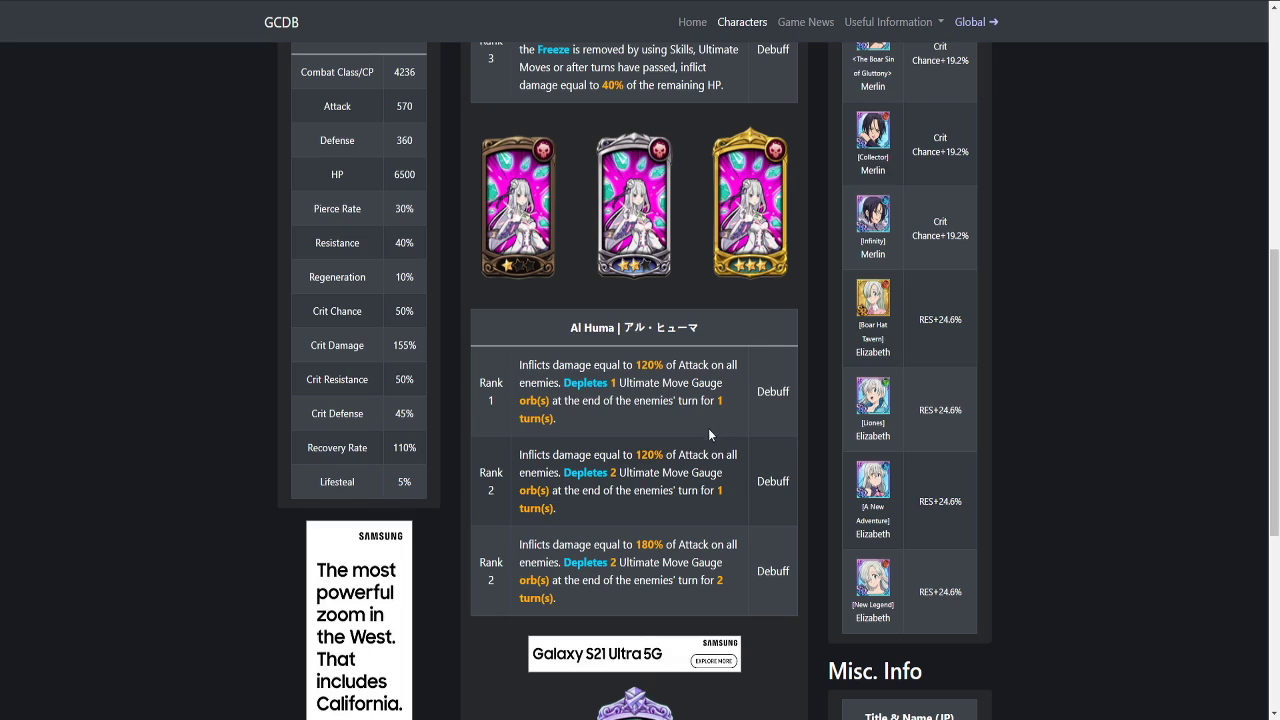
{"action": "scroll", "scroll_direction": "down", "scroll_amount": 3}
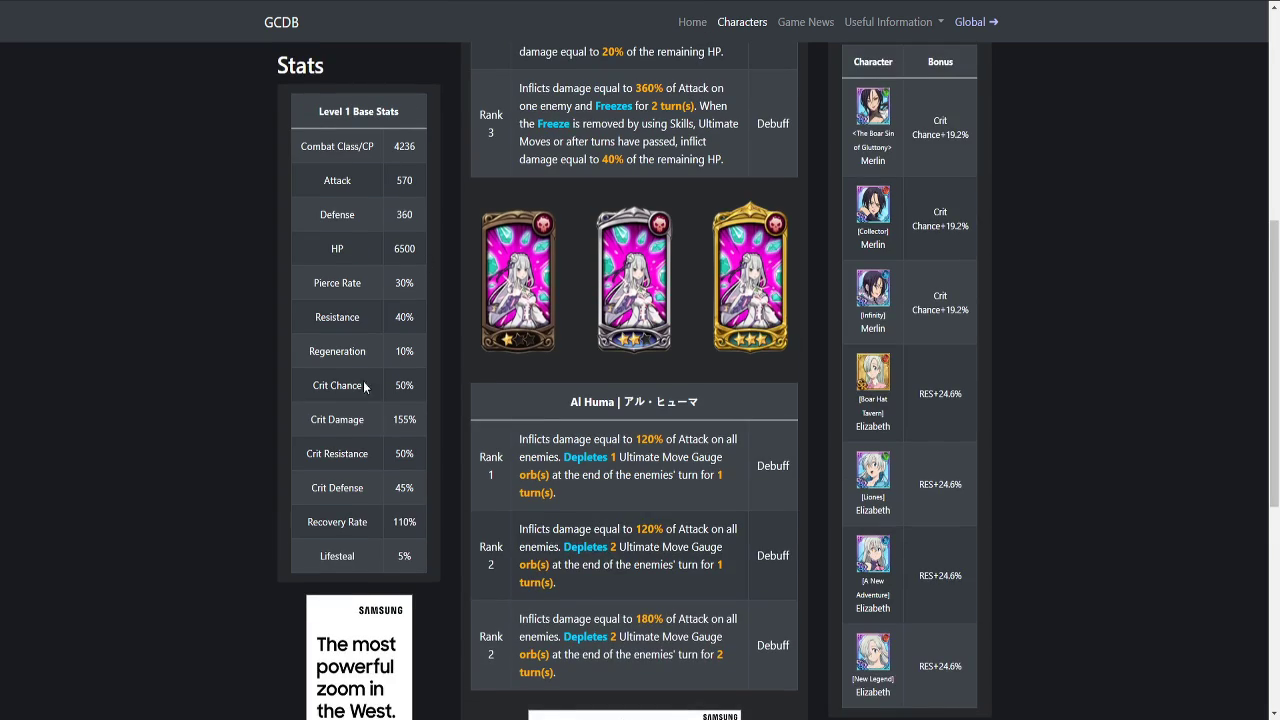
{"action": "double_click", "coordinate": [404, 384]}
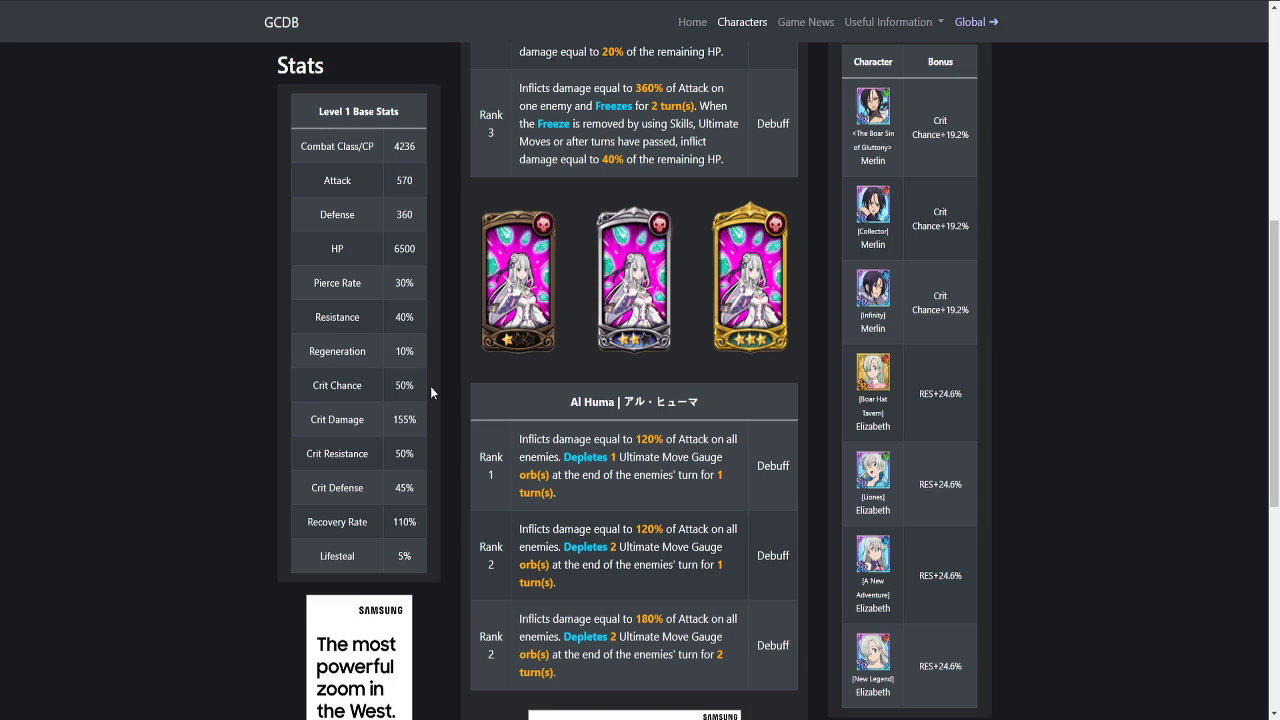
{"action": "mouse_move", "coordinate": [376, 392]}
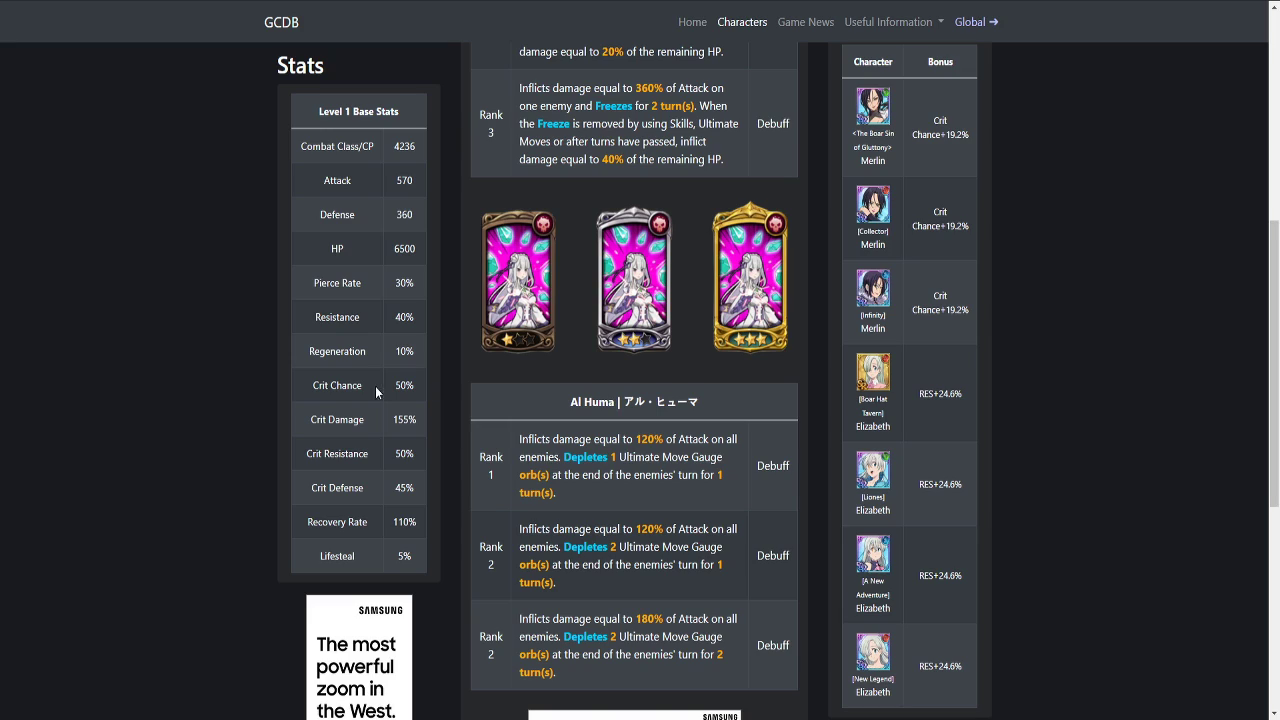
{"action": "scroll", "scroll_direction": "down", "scroll_amount": 3}
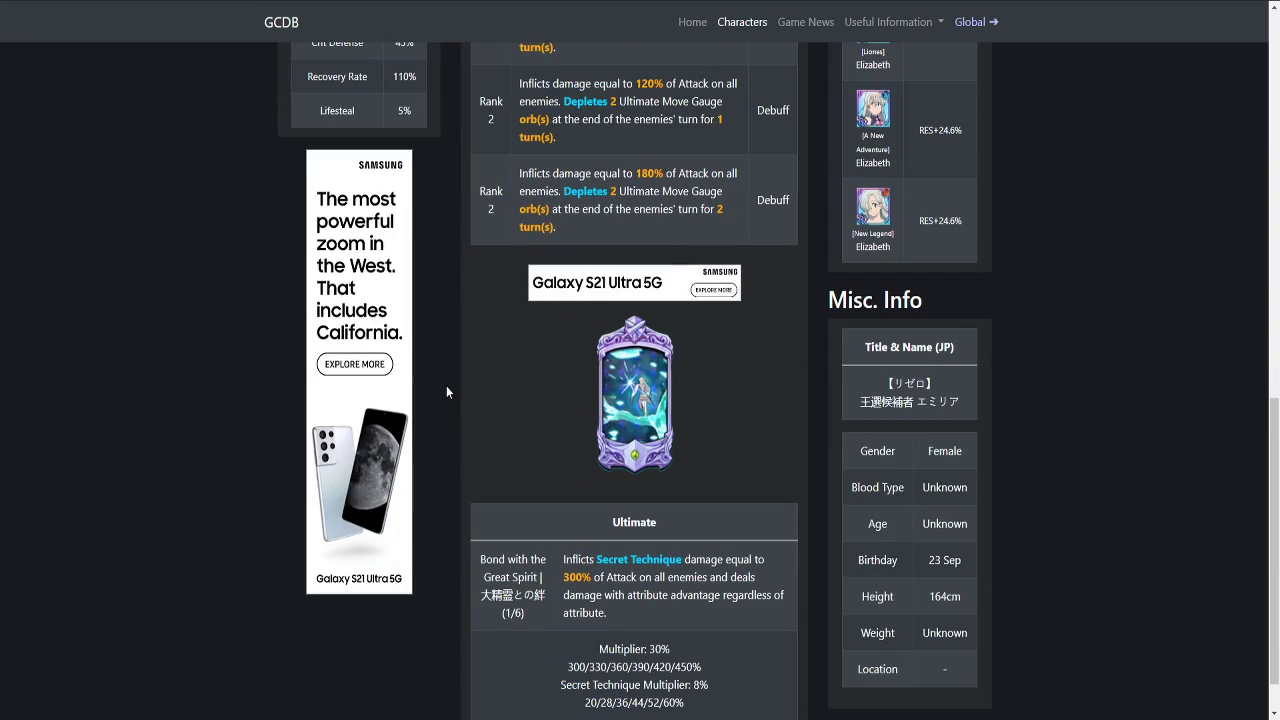
{"action": "scroll", "scroll_direction": "down", "scroll_amount": 3}
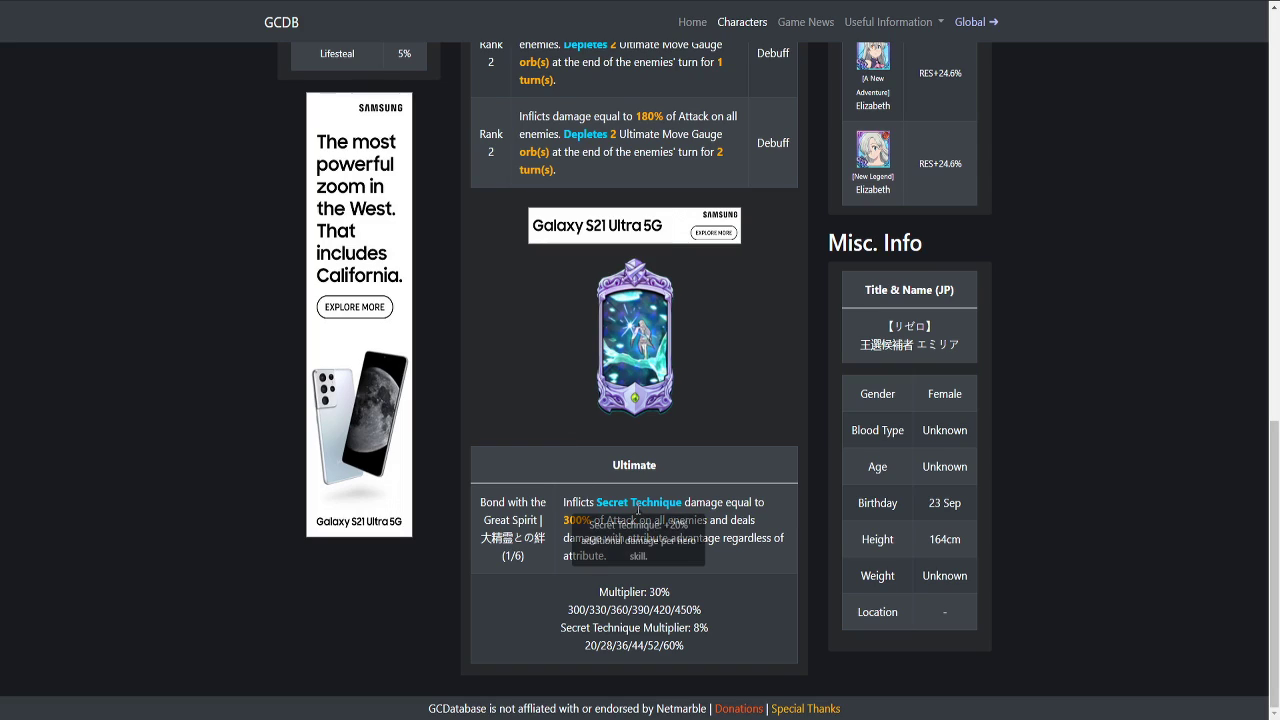
{"action": "mouse_move", "coordinate": [640, 502]}
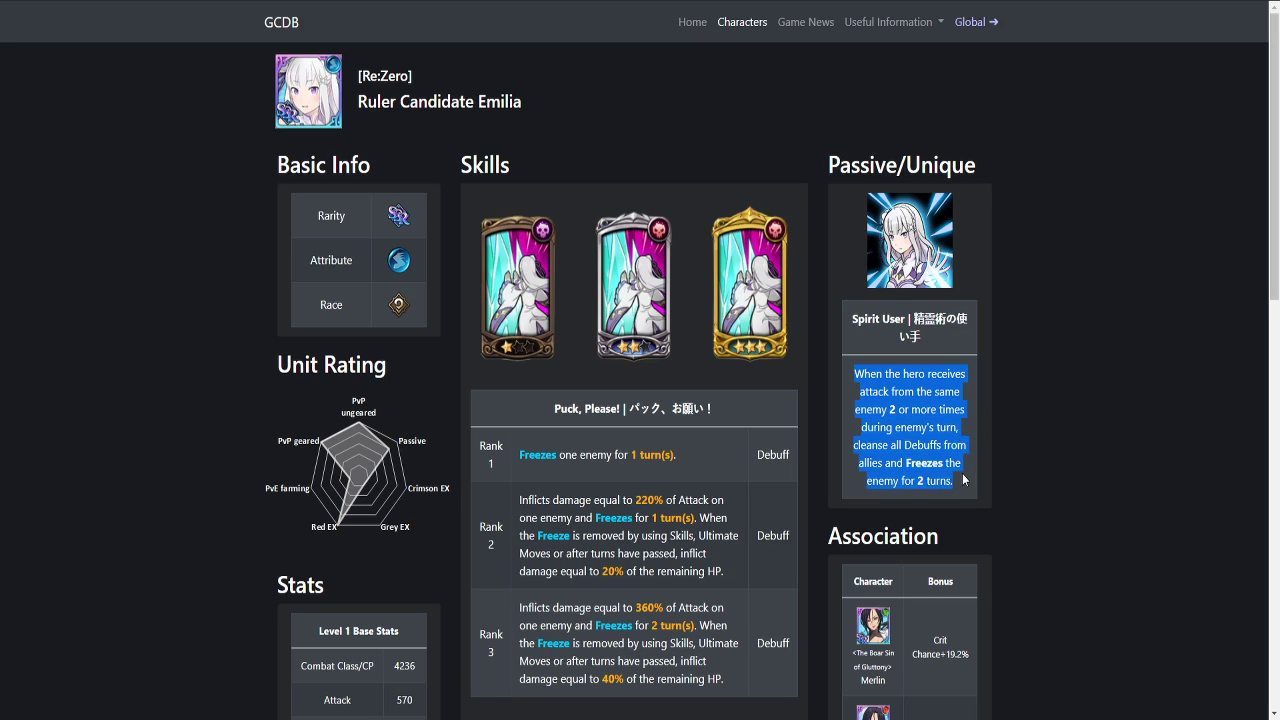
{"action": "mouse_move", "coordinate": [974, 486]}
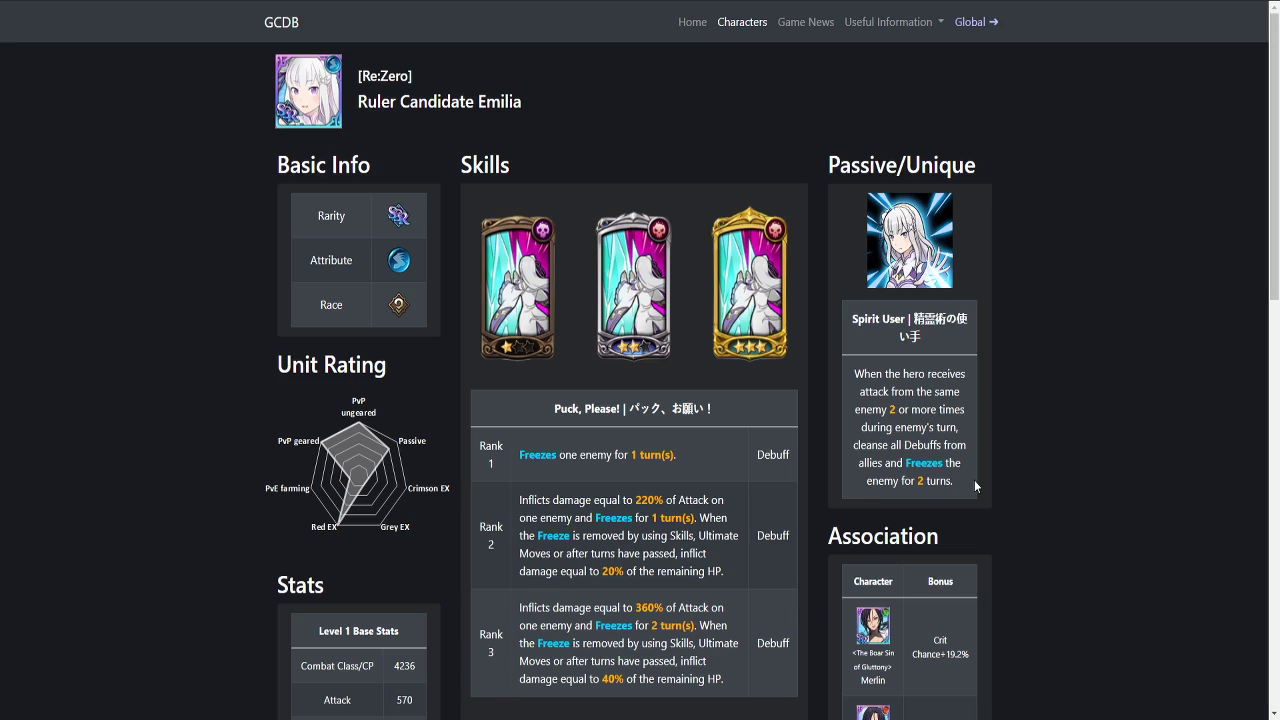
{"action": "mouse_move", "coordinate": [340, 536]}
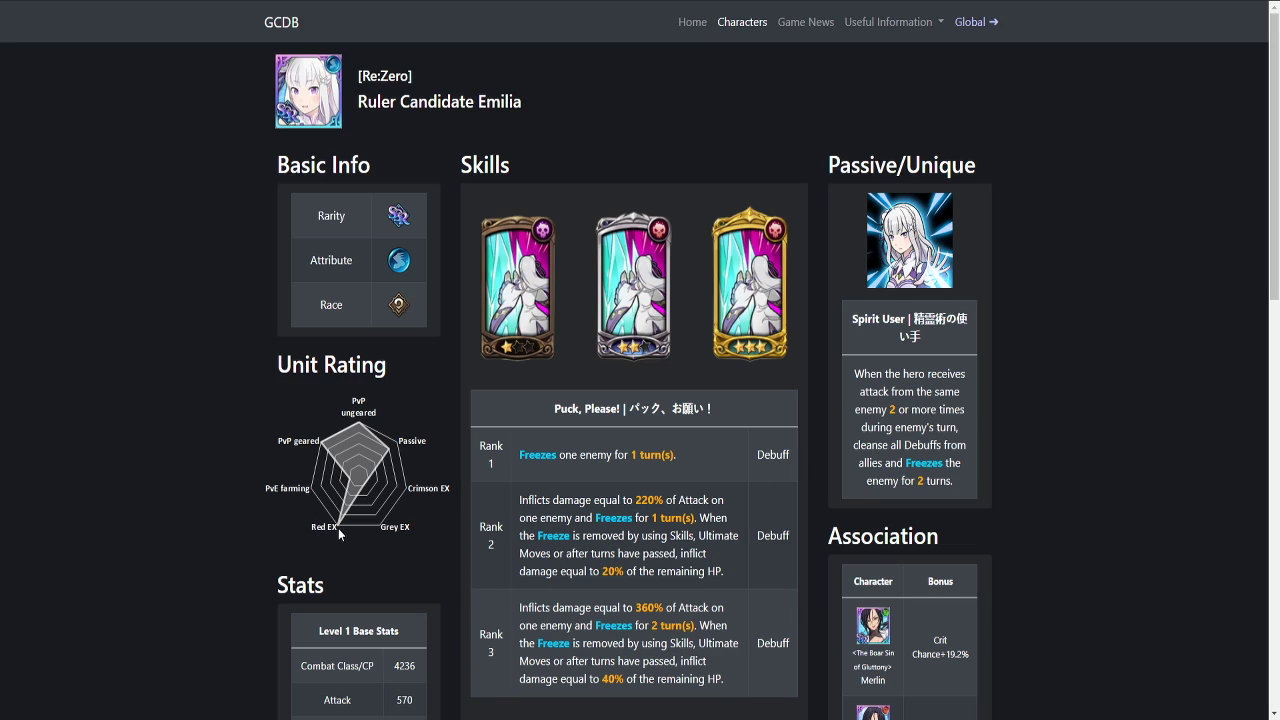
{"action": "mouse_move", "coordinate": [368, 418]}
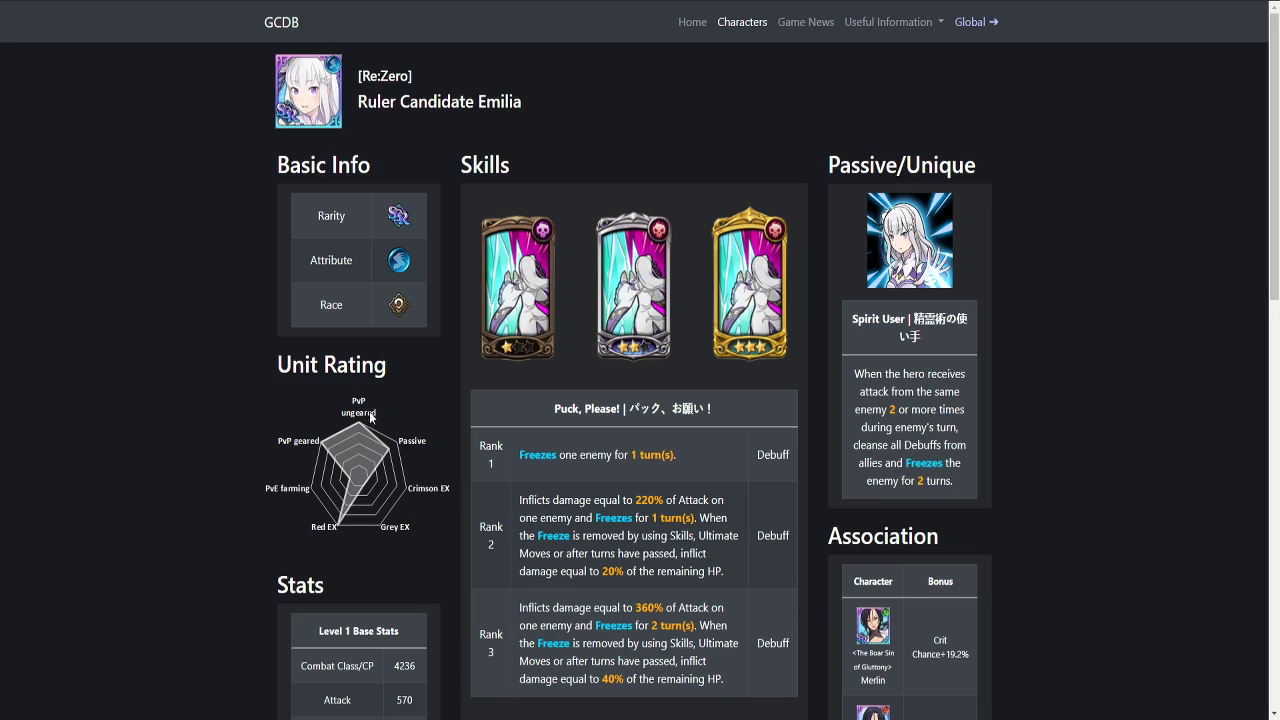
{"action": "mouse_move", "coordinate": [442, 472]}
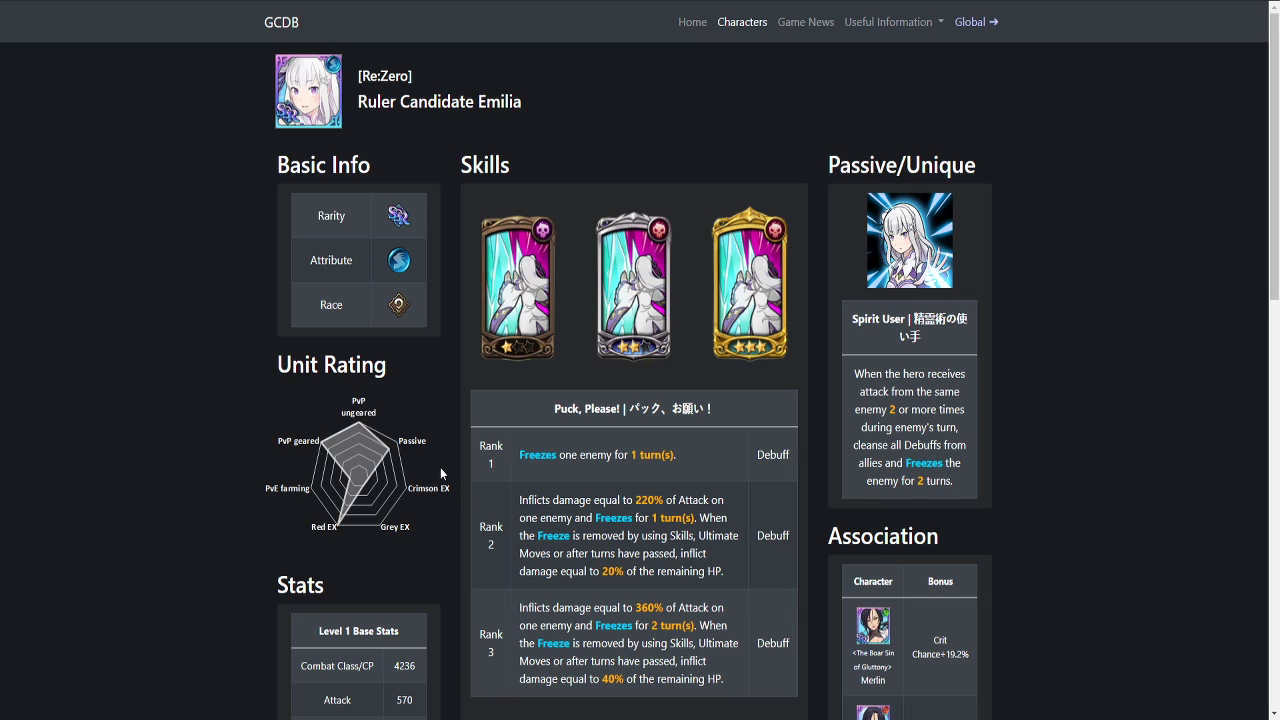